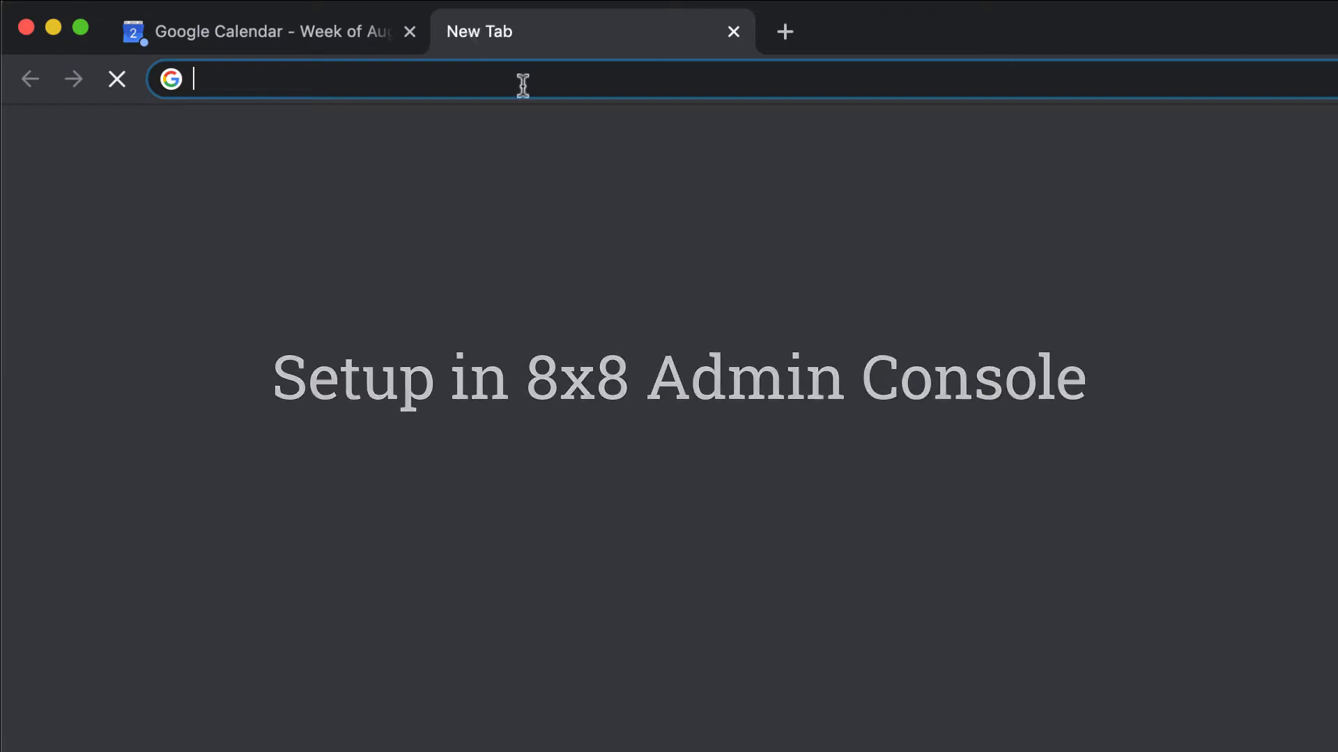
# Step: Sign in to the 8x8 account via the login page to reach the Application Panel
pyautogui.write('login.')
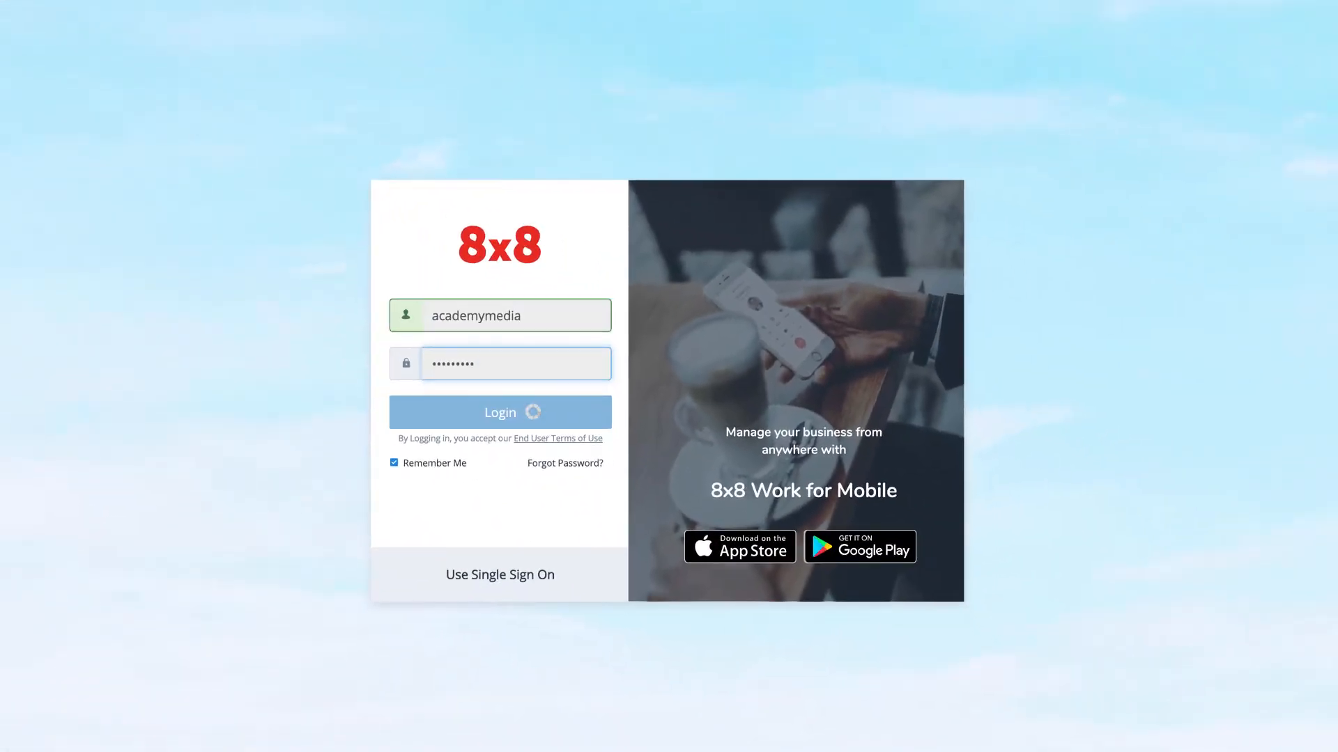
pyautogui.click(499, 412)
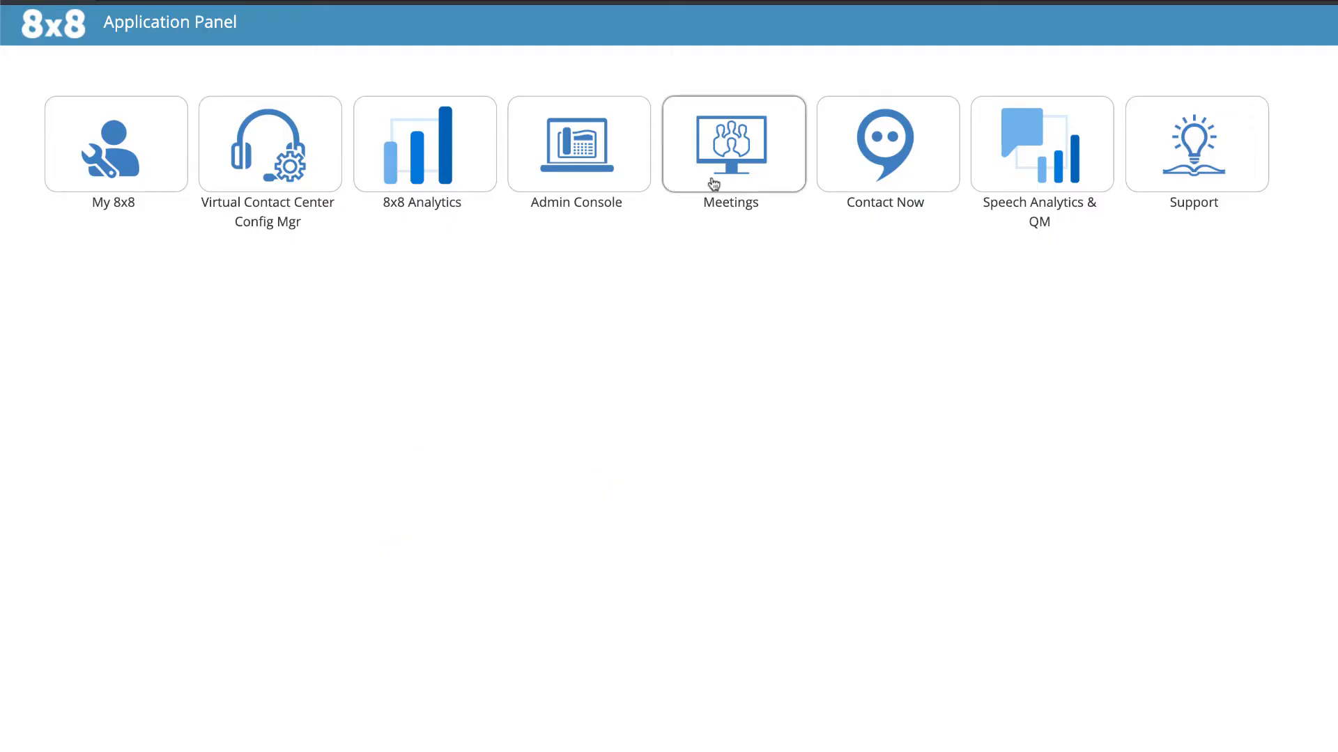
# Step: Show the Meetings Spaces page listing the existing Sand Dunes space
pyautogui.click(731, 144)
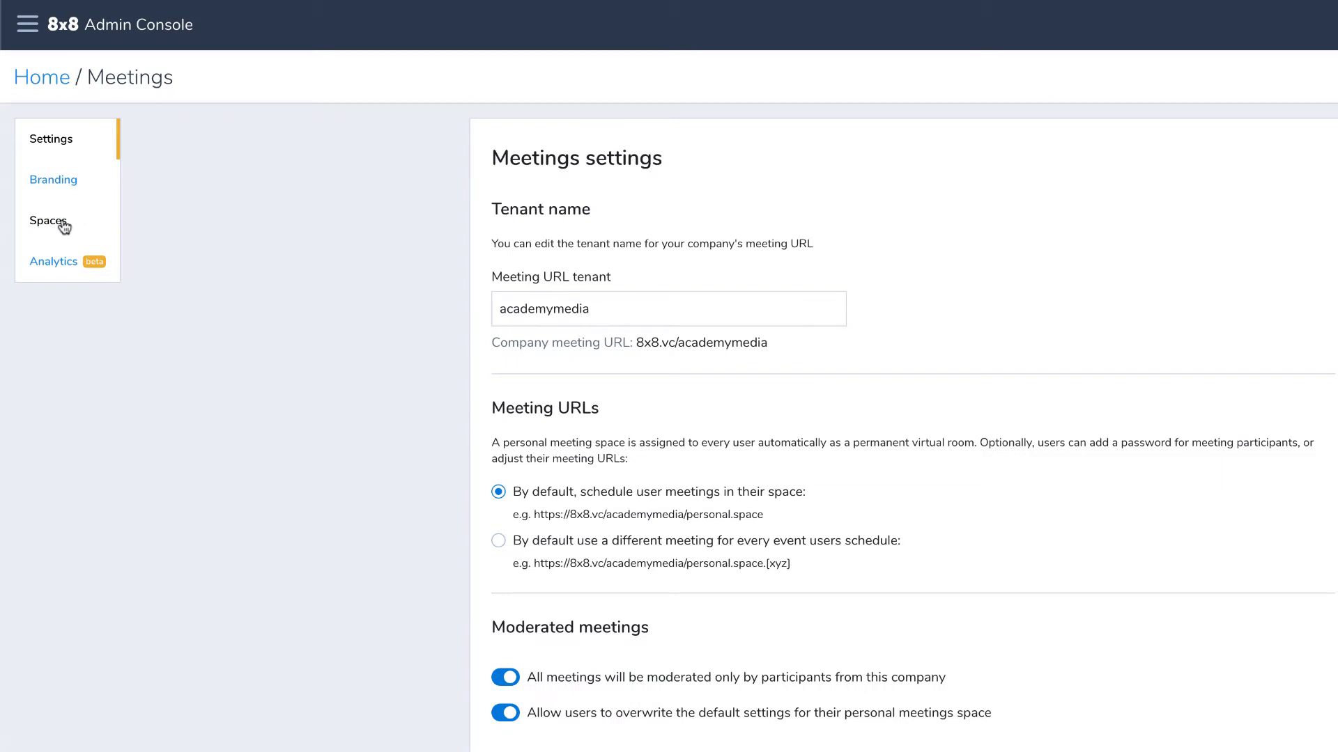
pyautogui.click(49, 221)
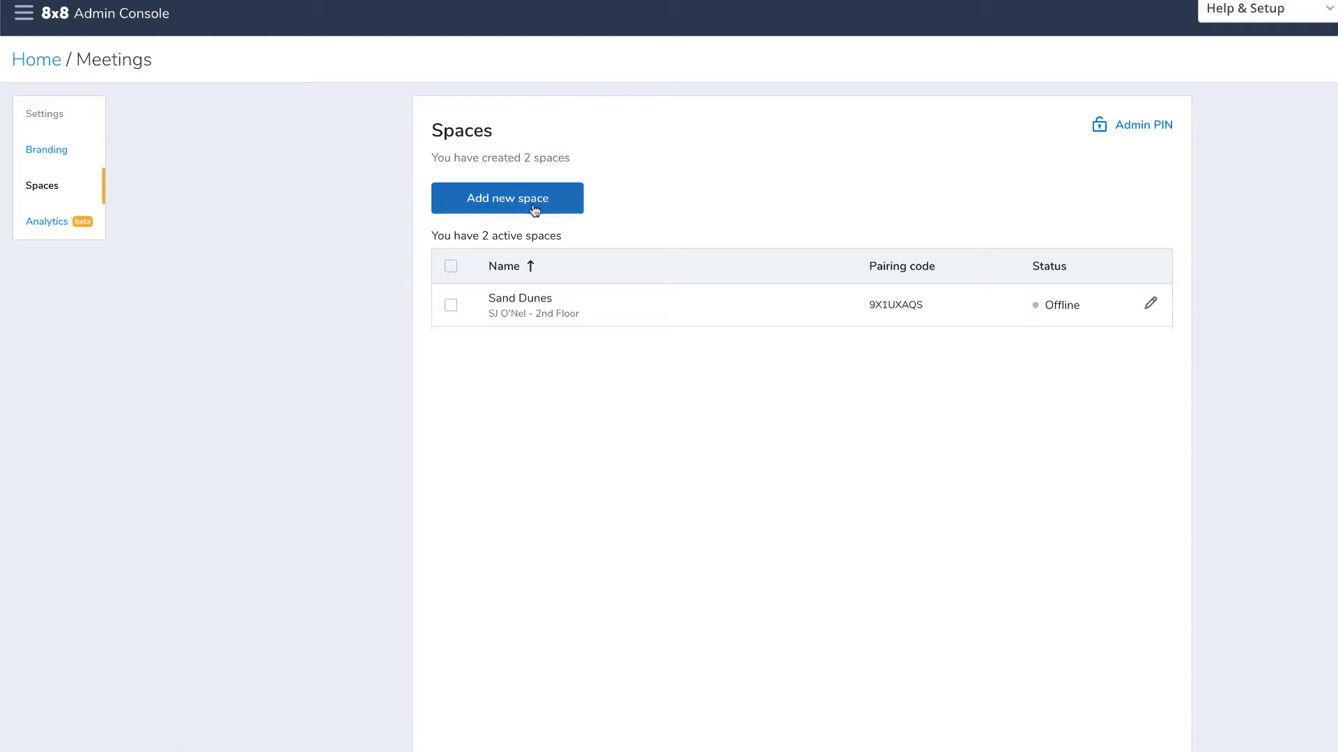
# Step: Begin a new space and link a Google account as its calendar provider
pyautogui.click(507, 198)
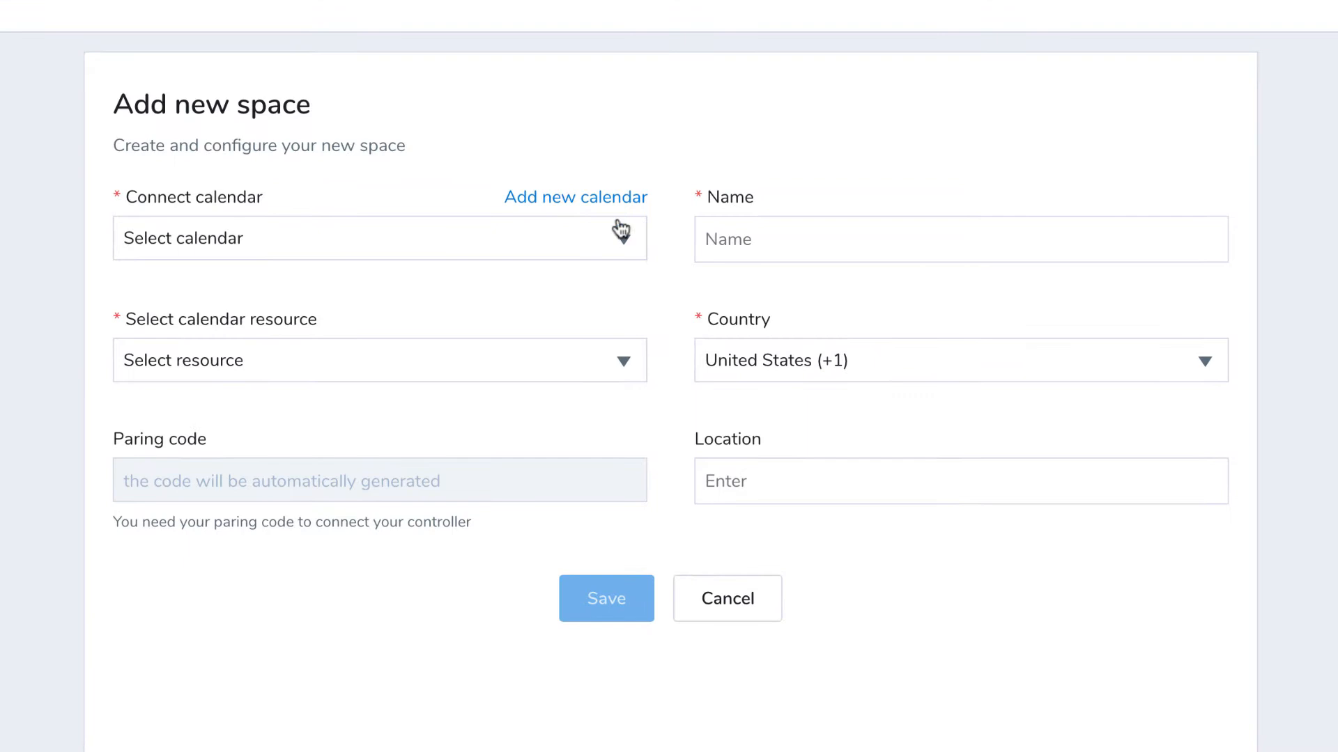
pyautogui.moveTo(630, 245)
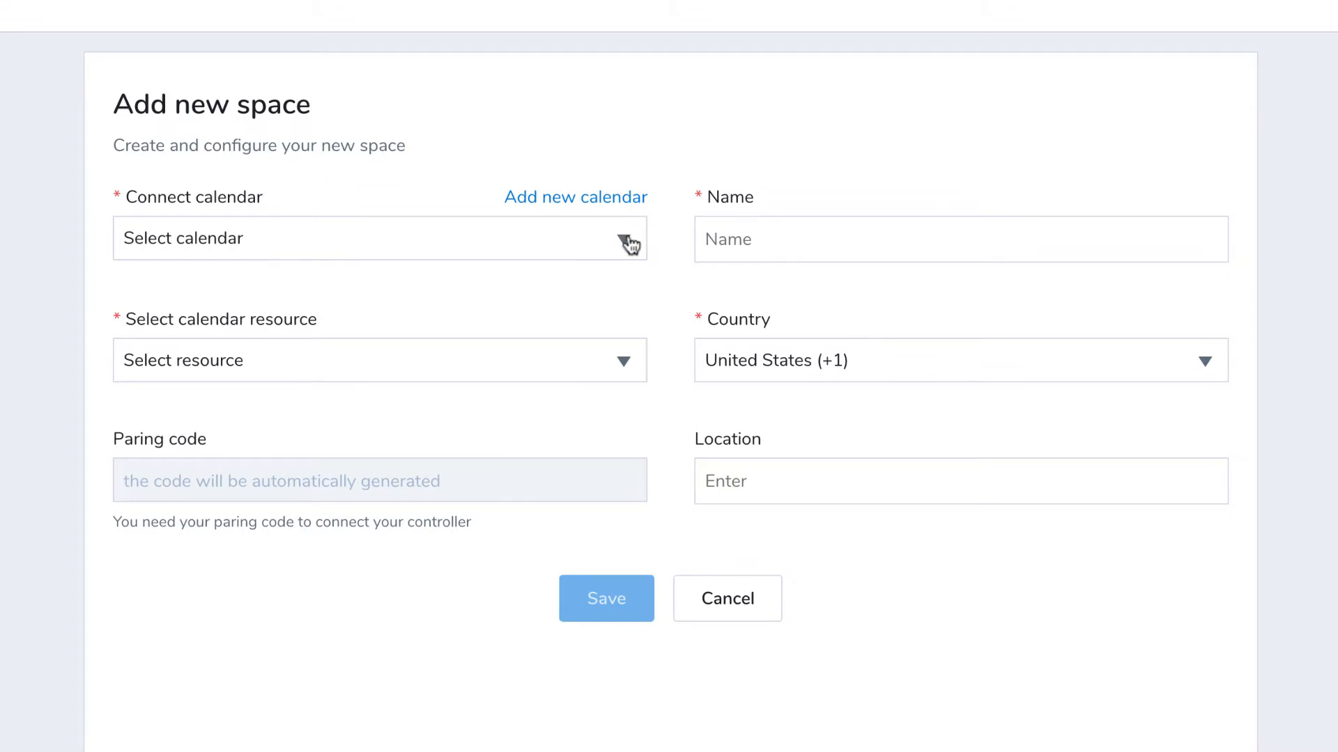
pyautogui.moveTo(614, 199)
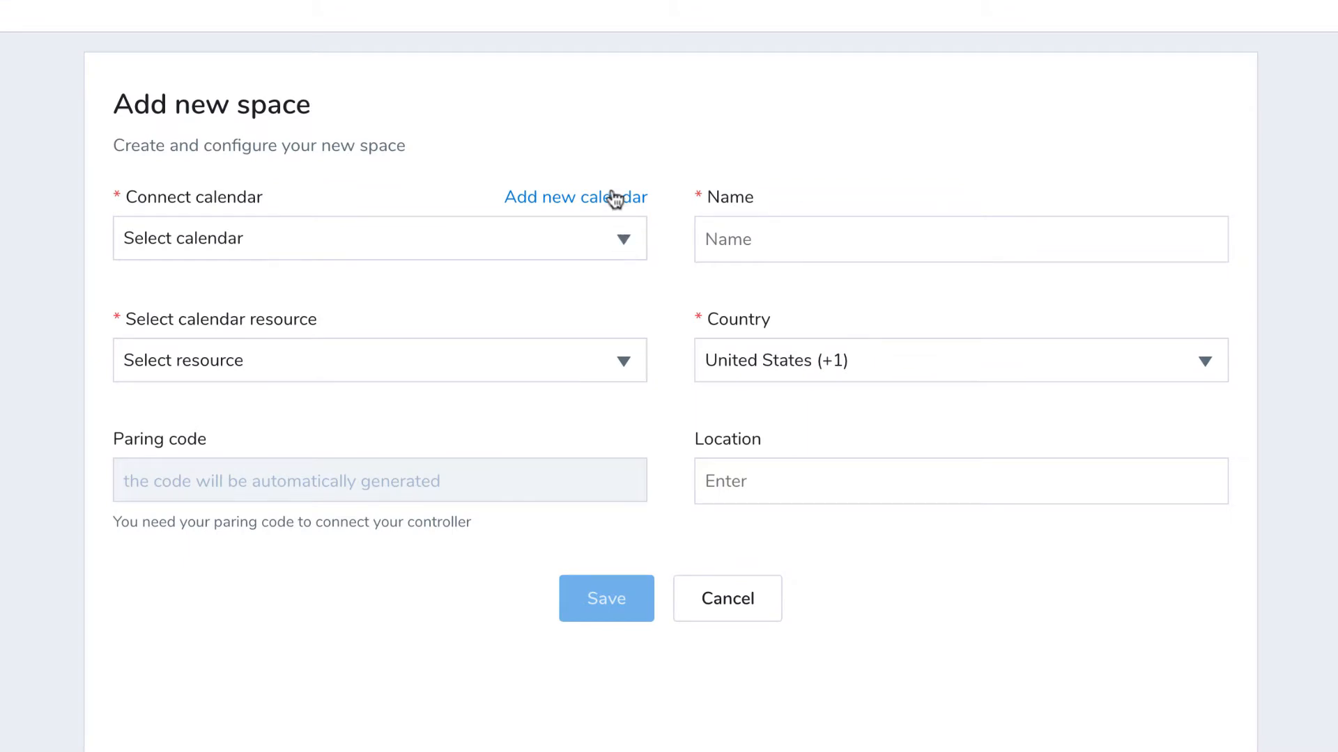
pyautogui.click(575, 197)
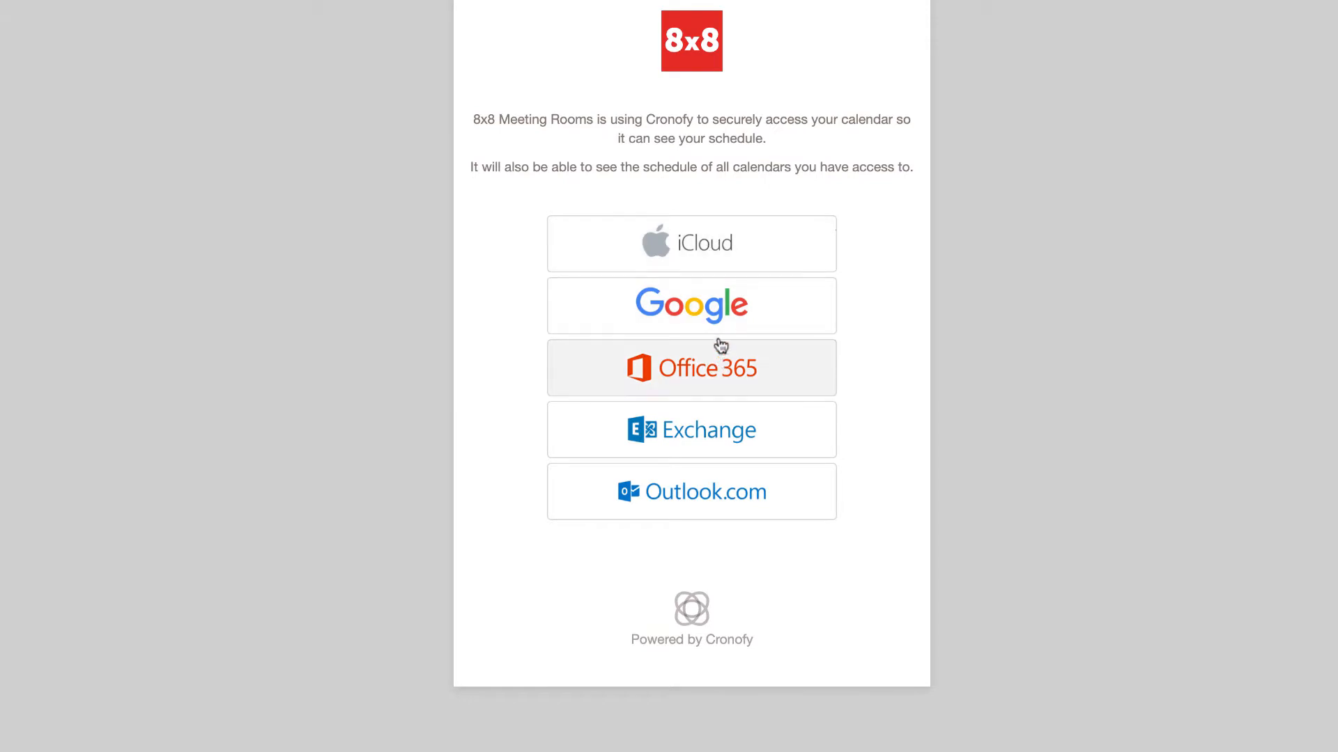
pyautogui.click(691, 305)
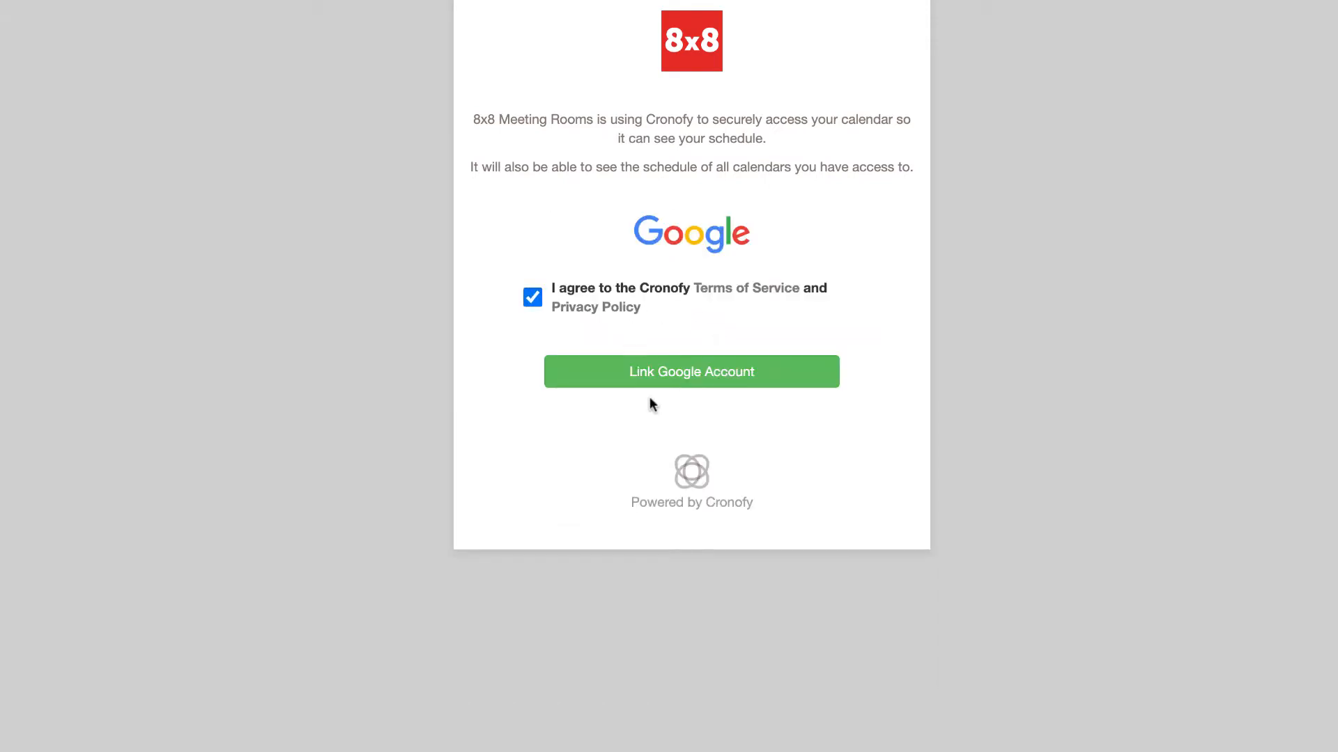
pyautogui.click(691, 370)
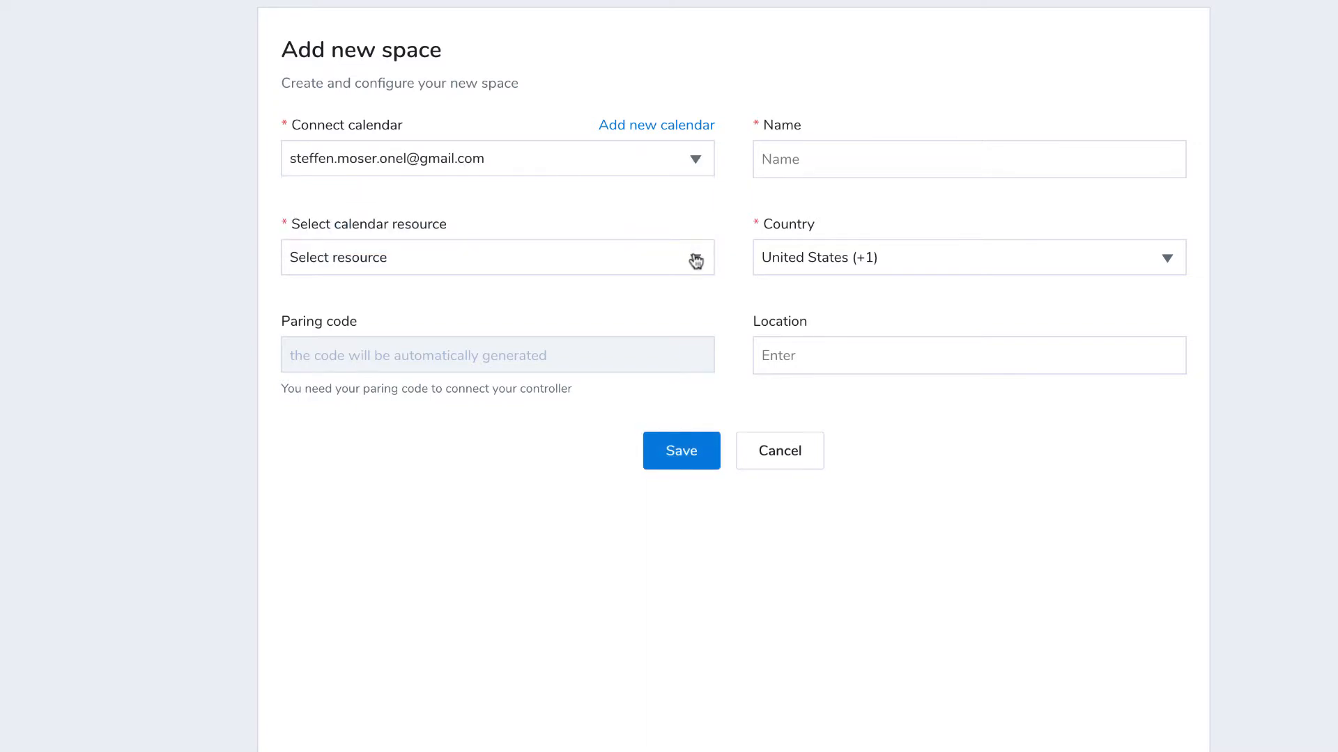
# Step: Choose the linked account as the calendar resource and name the space Test
pyautogui.click(498, 256)
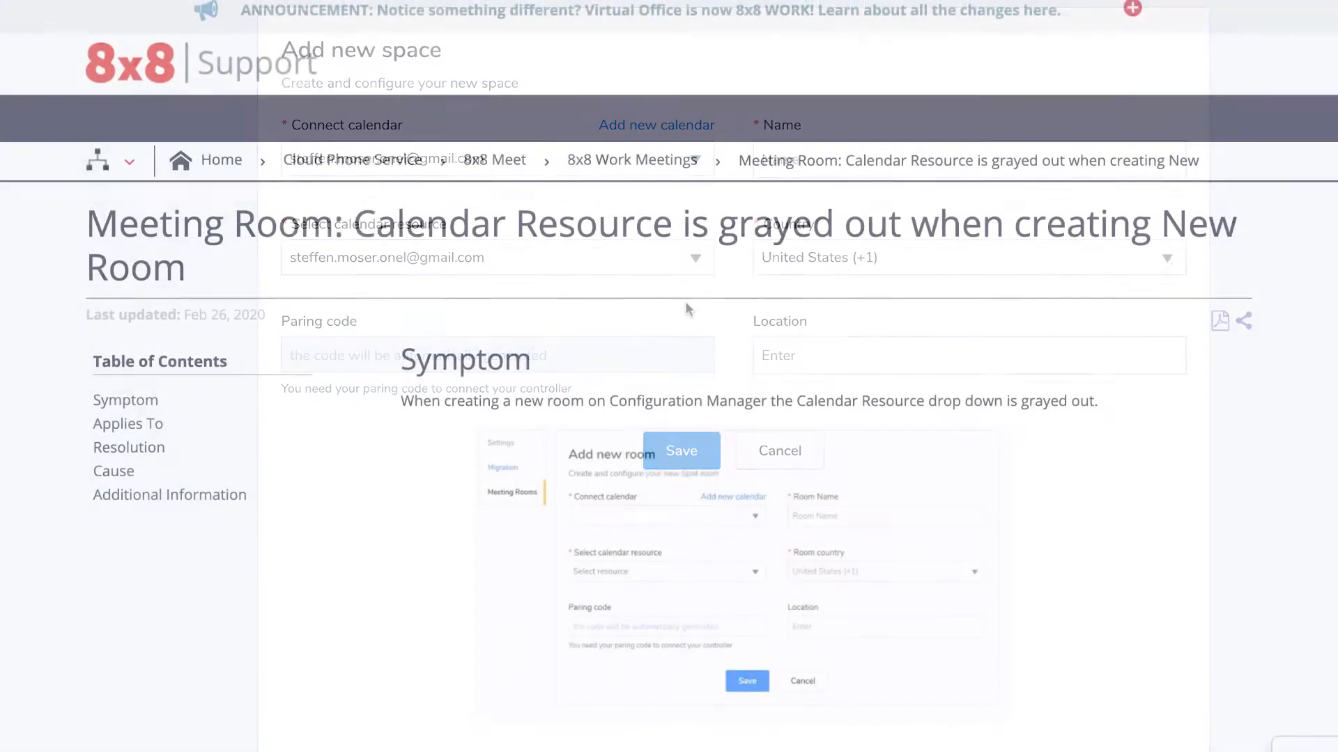
pyautogui.scroll(-3)
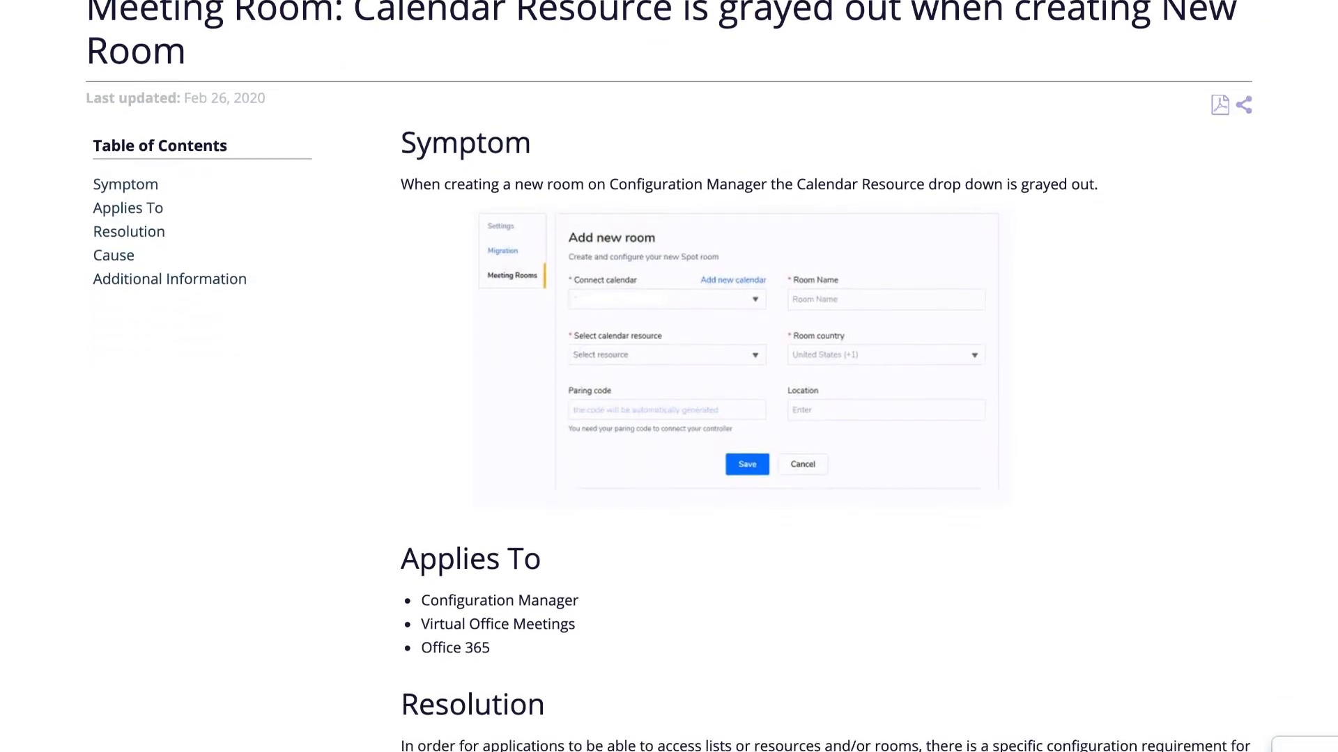
pyautogui.scroll(-3)
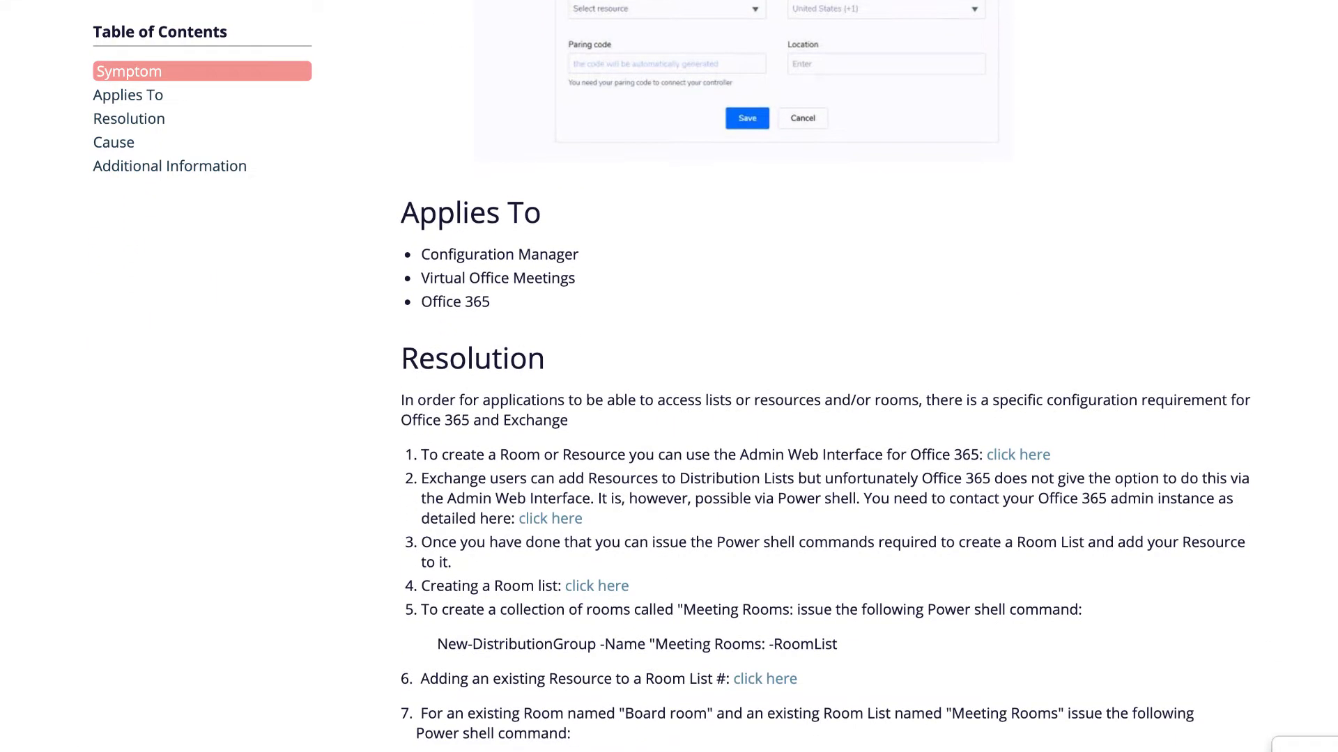
pyautogui.write('Test Room')
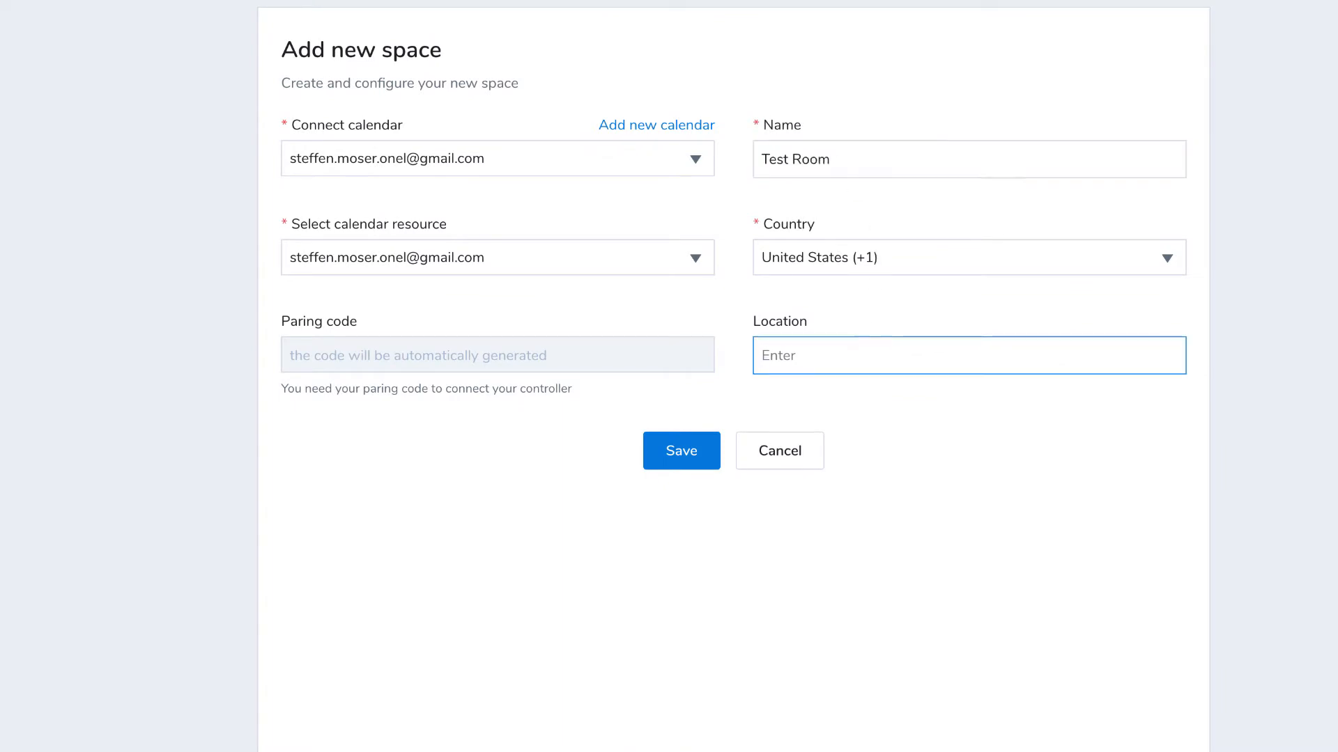
# Step: Set the location to Test Room and save the space, adding it to the Spaces list
pyautogui.write('Test Room')
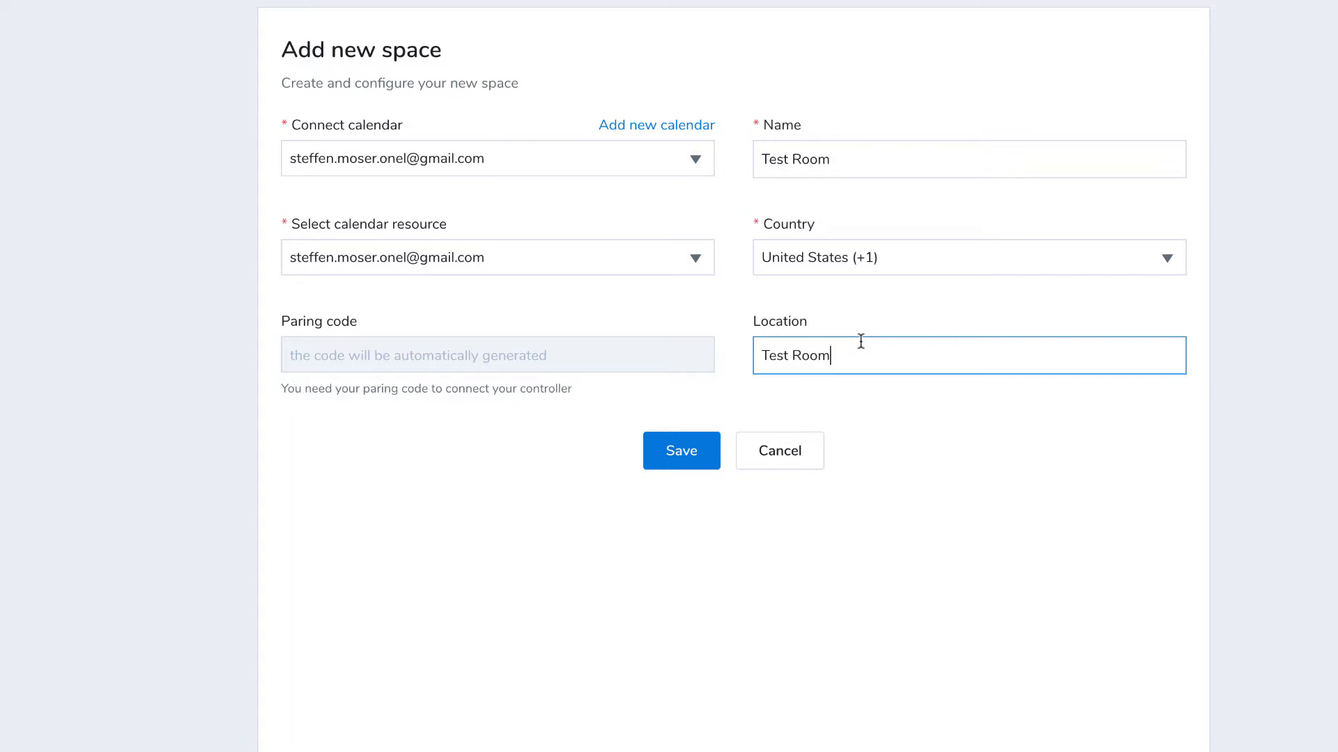
pyautogui.click(681, 450)
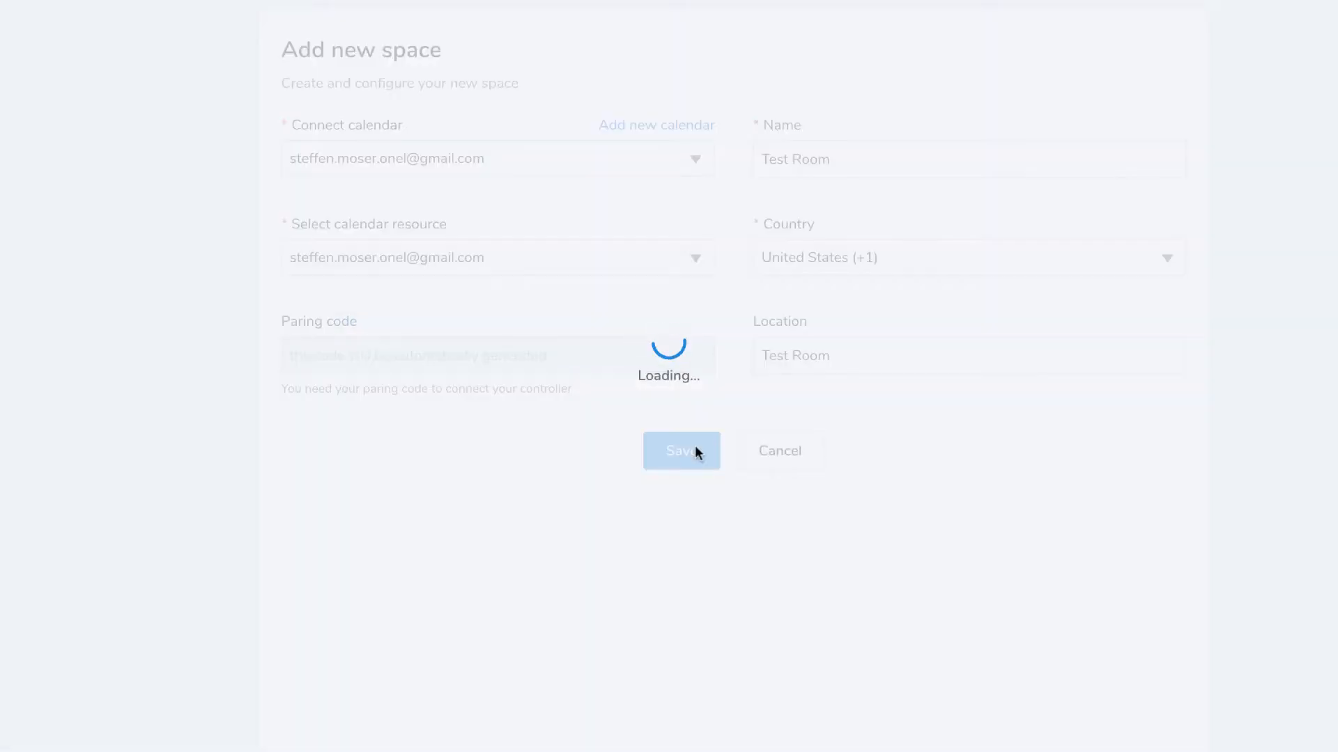
pyautogui.click(681, 450)
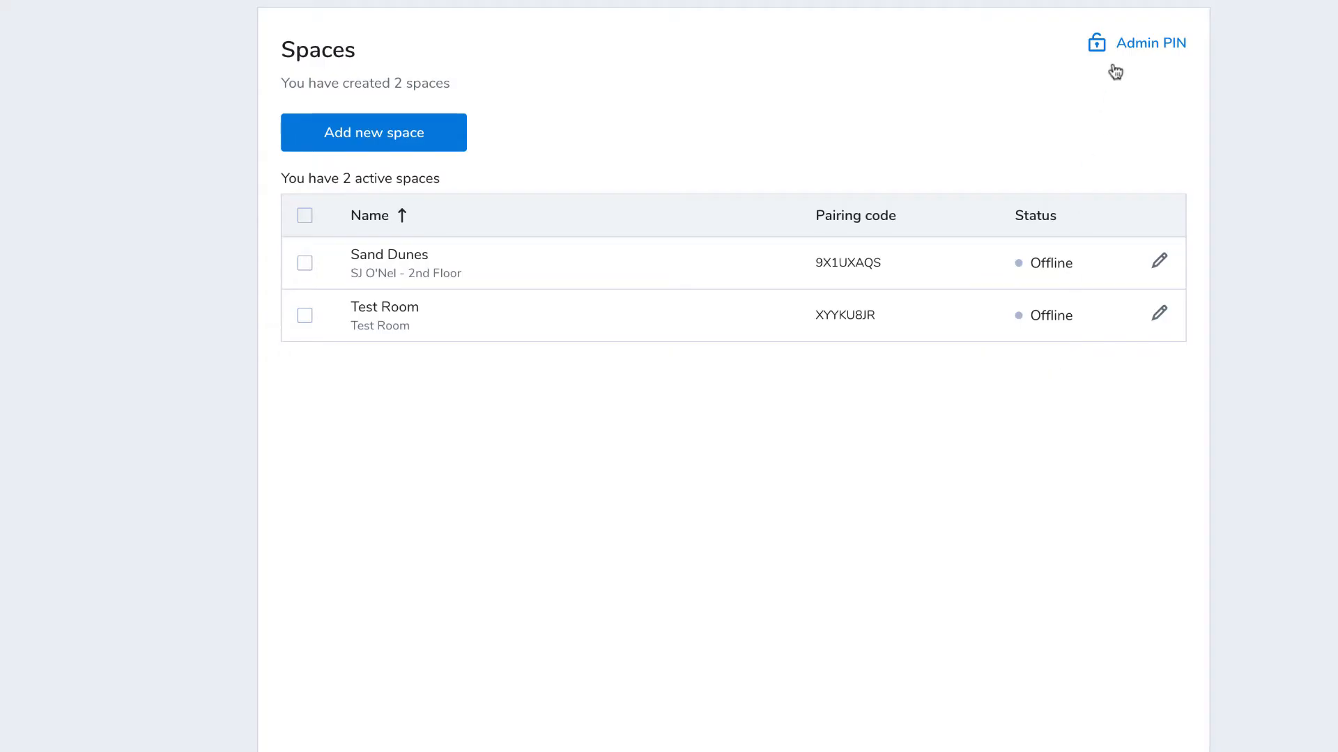
pyautogui.click(1150, 43)
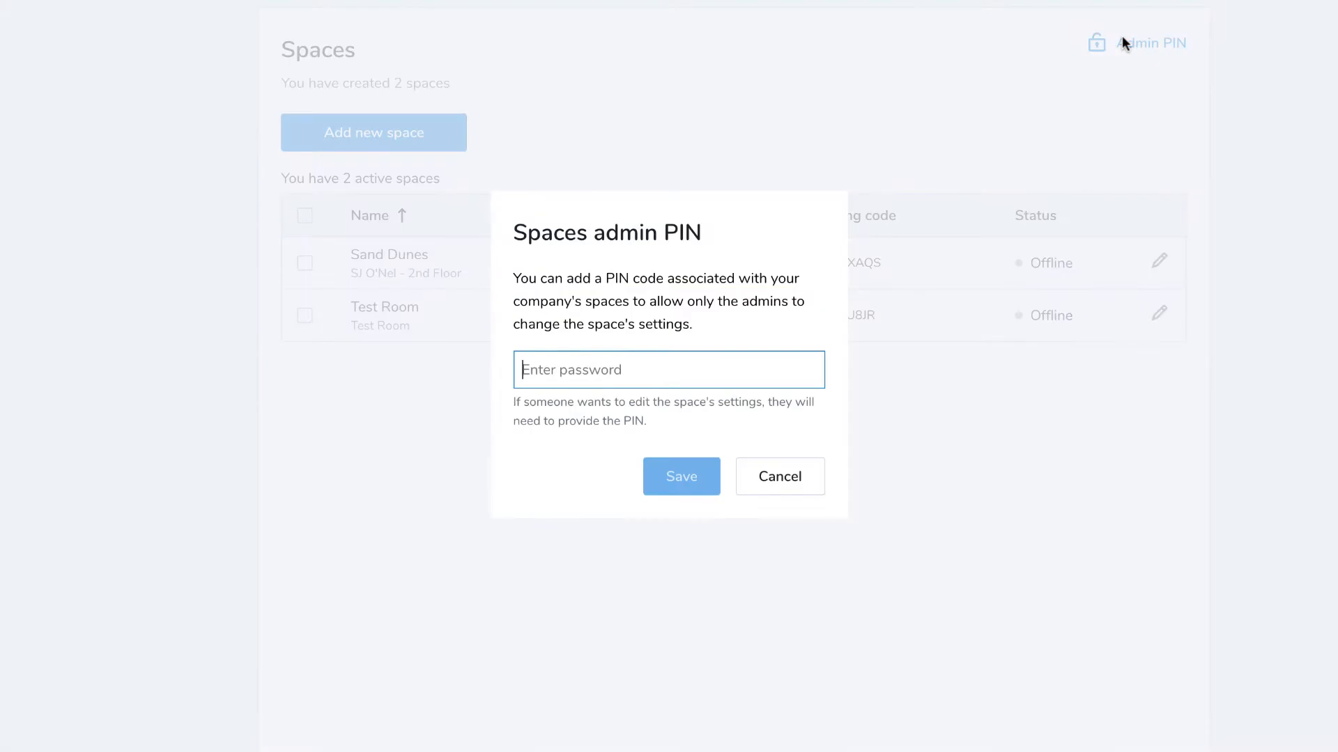
pyautogui.write('8888')
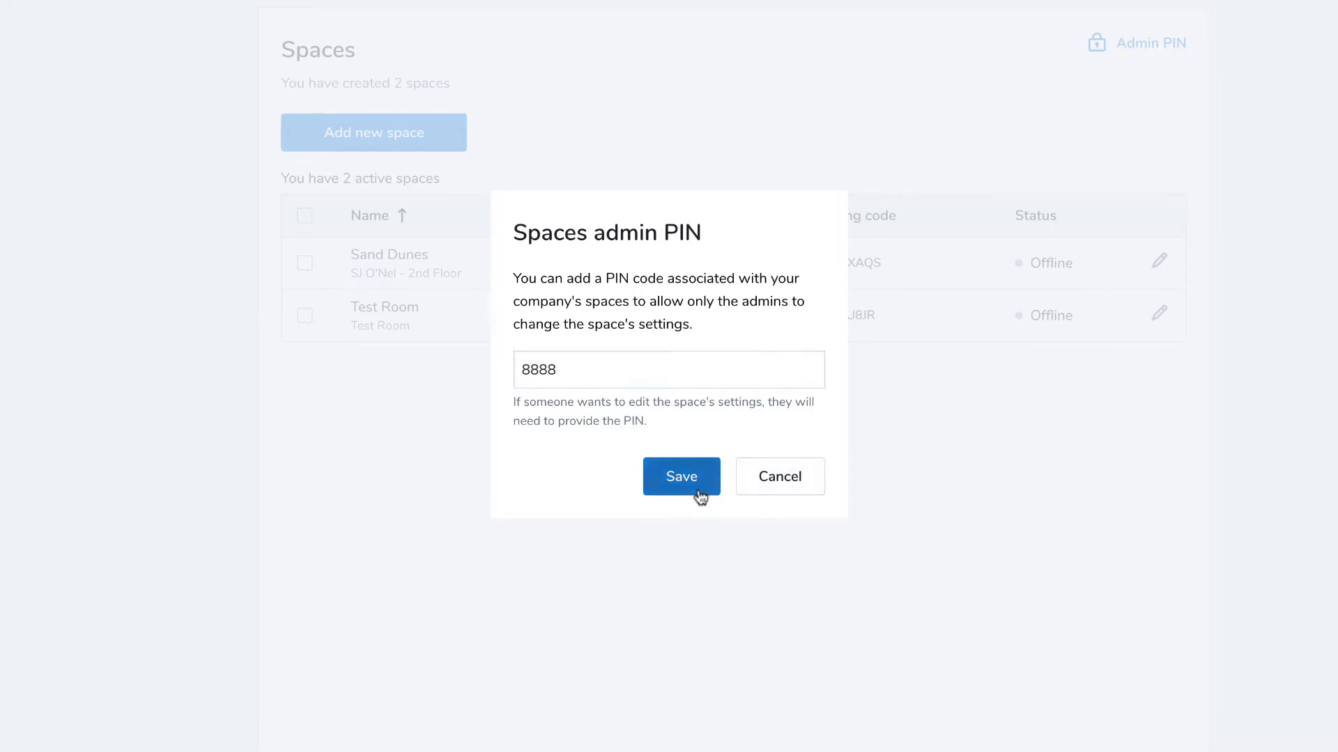
pyautogui.click(680, 477)
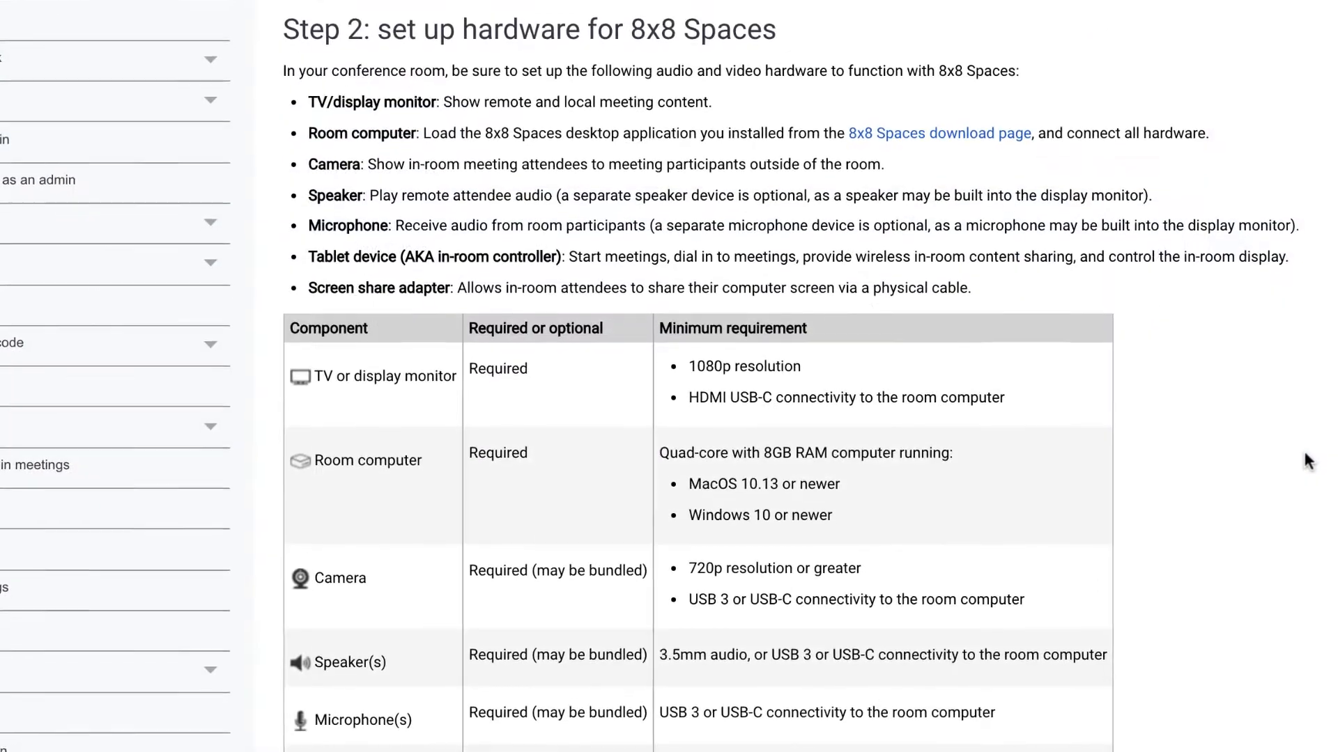
# Step: Scroll the hardware setup page to reveal the full requirements table
pyautogui.scroll(-3)
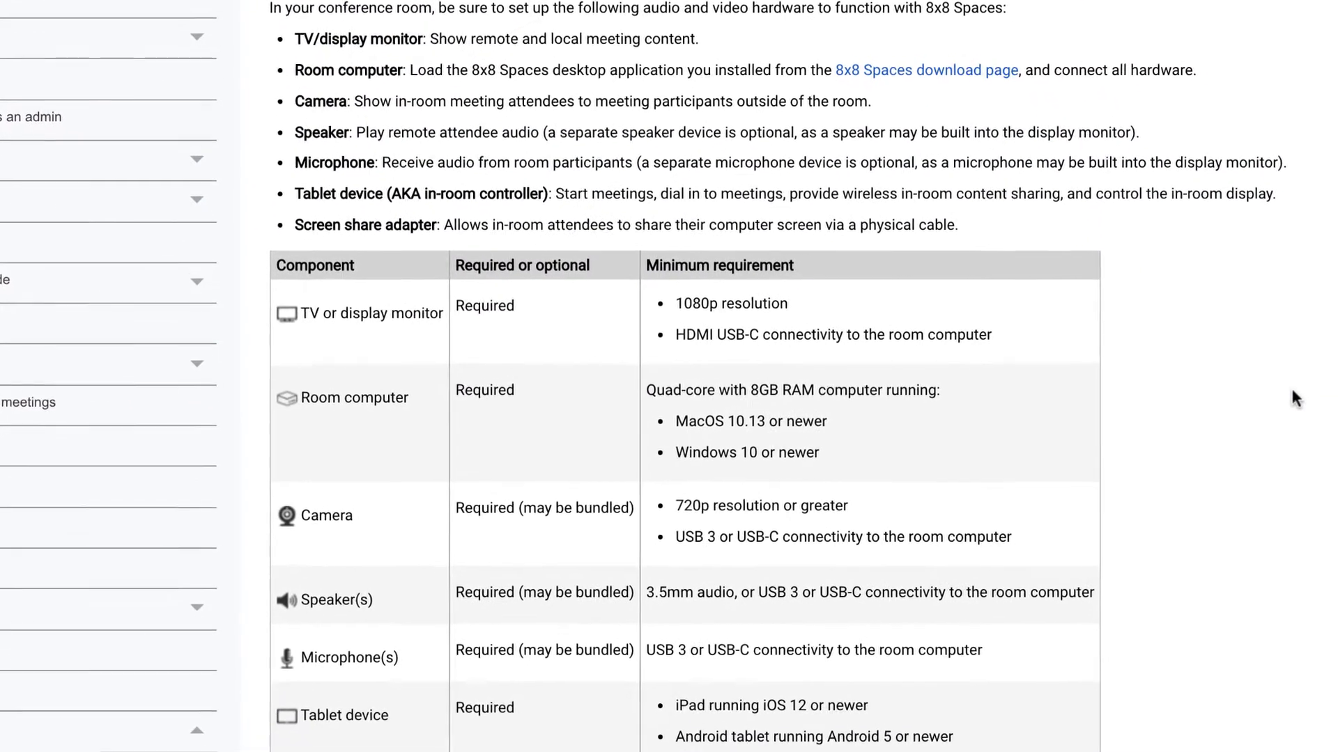
pyautogui.scroll(-3)
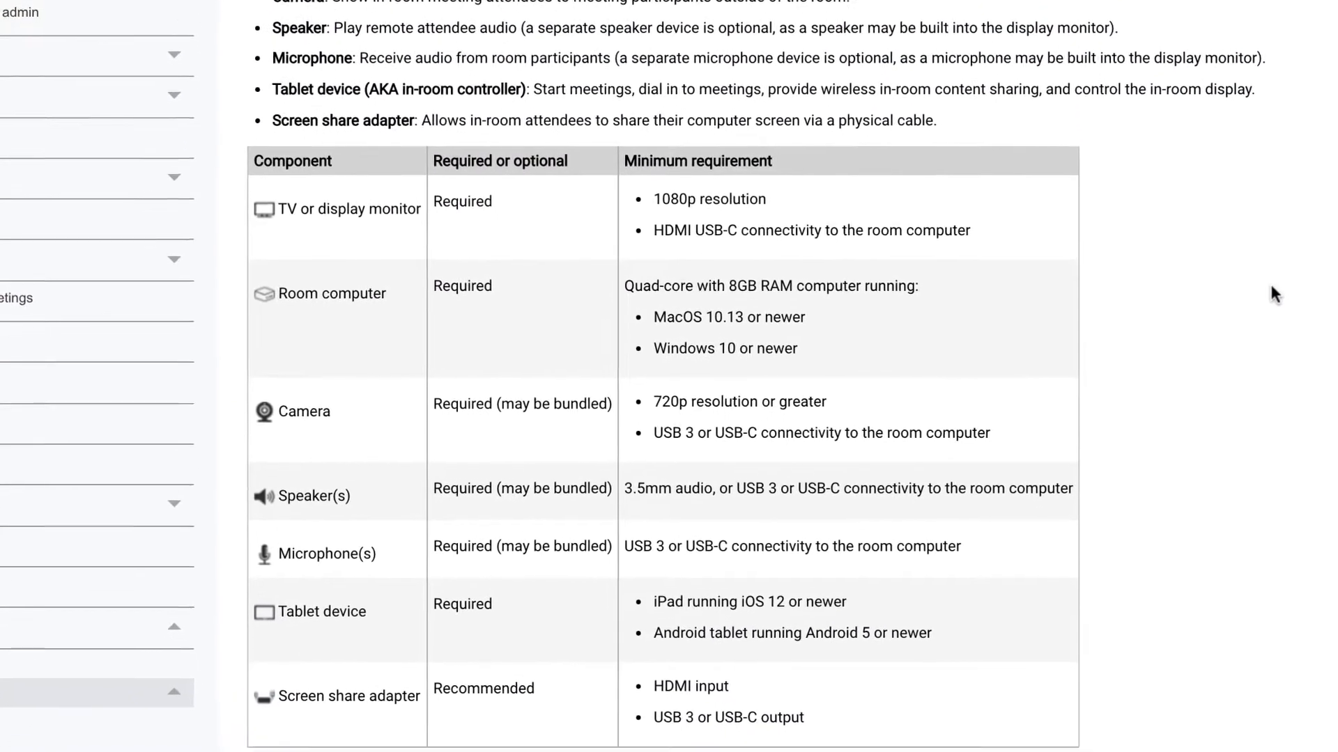
pyautogui.scroll(-3)
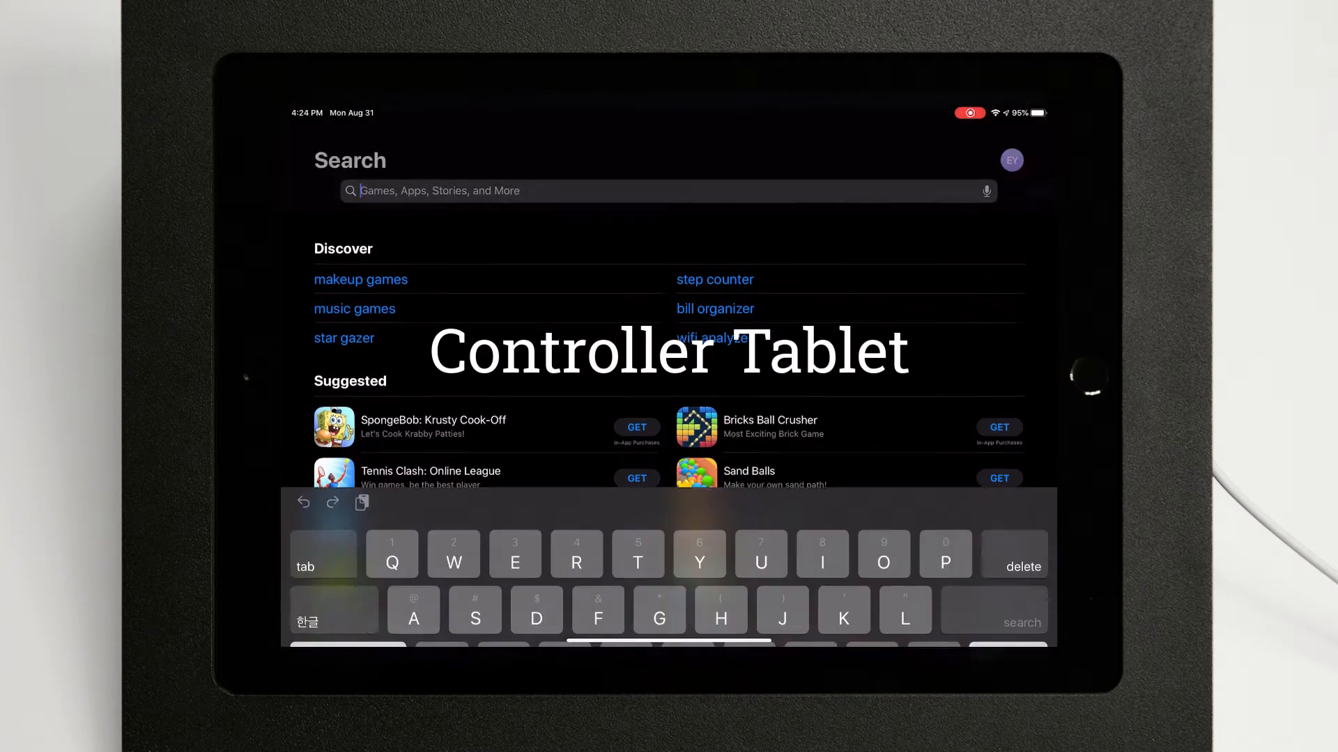
# Step: Search the App Store for '8x8 spaces' and download the 8x8 Spaces app
pyautogui.write('8x8 spaces')
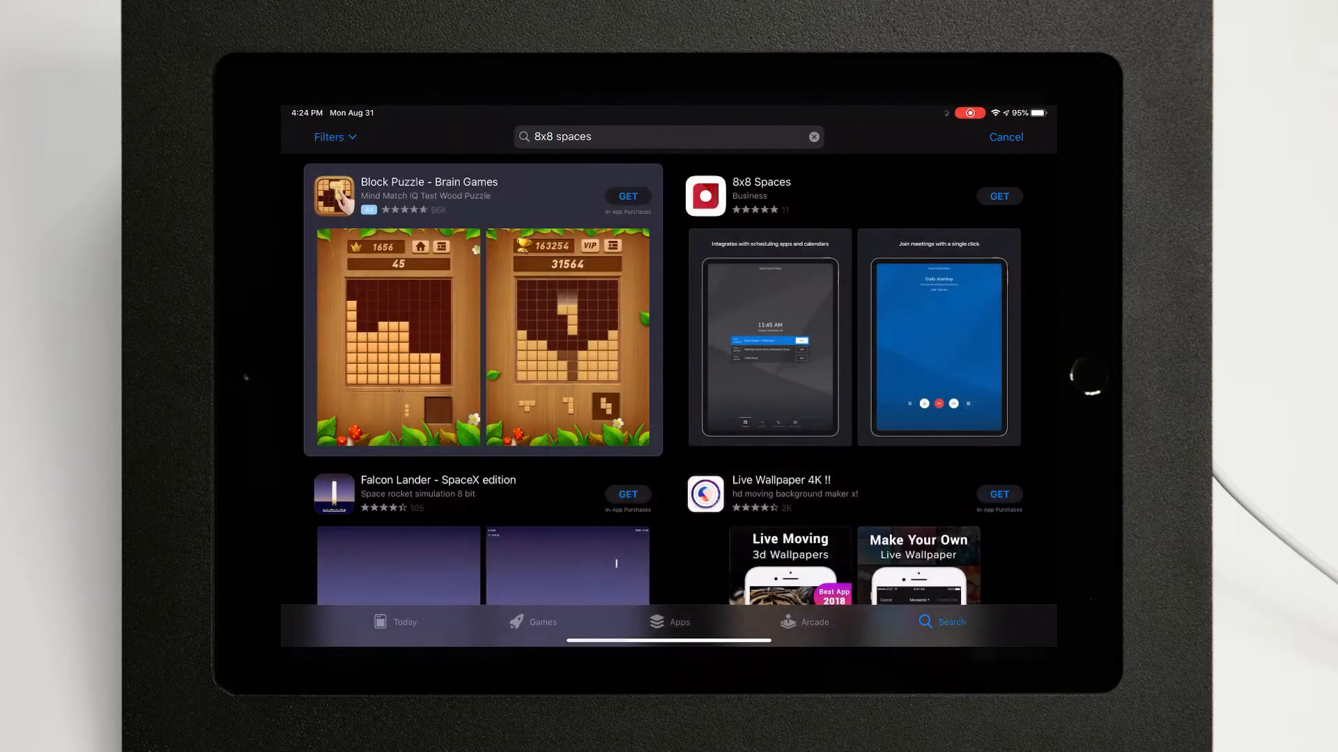
pyautogui.click(997, 196)
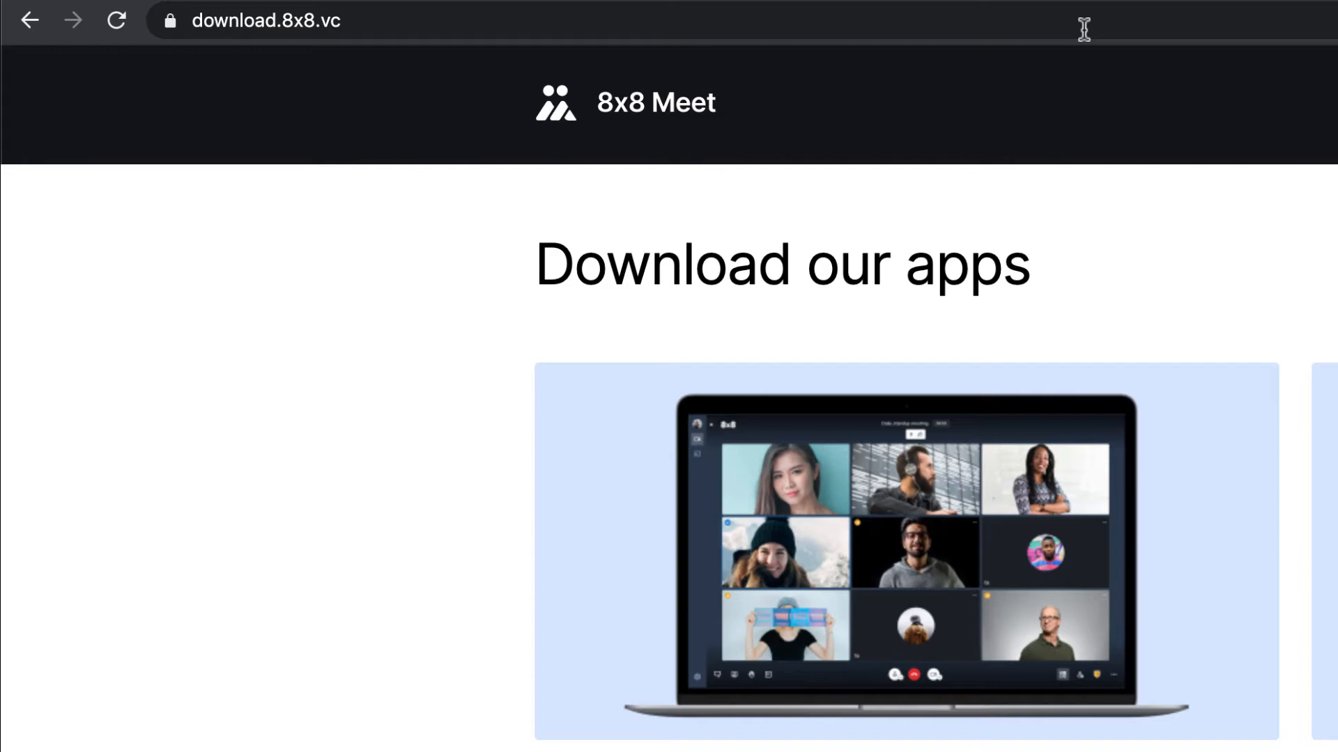
# Step: Scroll download.8x8.vc to the 8x8 Spaces TV display and room controller downloads
pyautogui.scroll(-3)
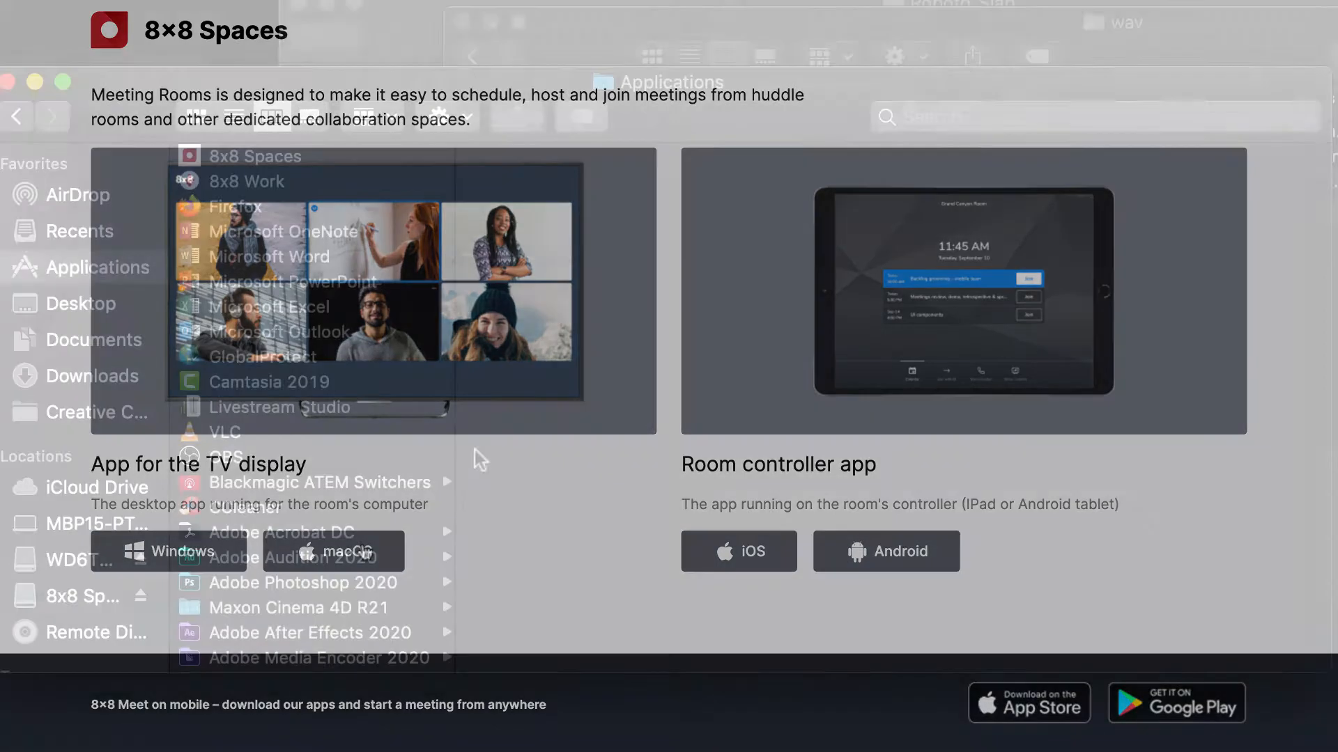
# Step: Launch 8x8 Spaces from Applications and begin entering pairing code XYY on the tablet
pyautogui.click(253, 156)
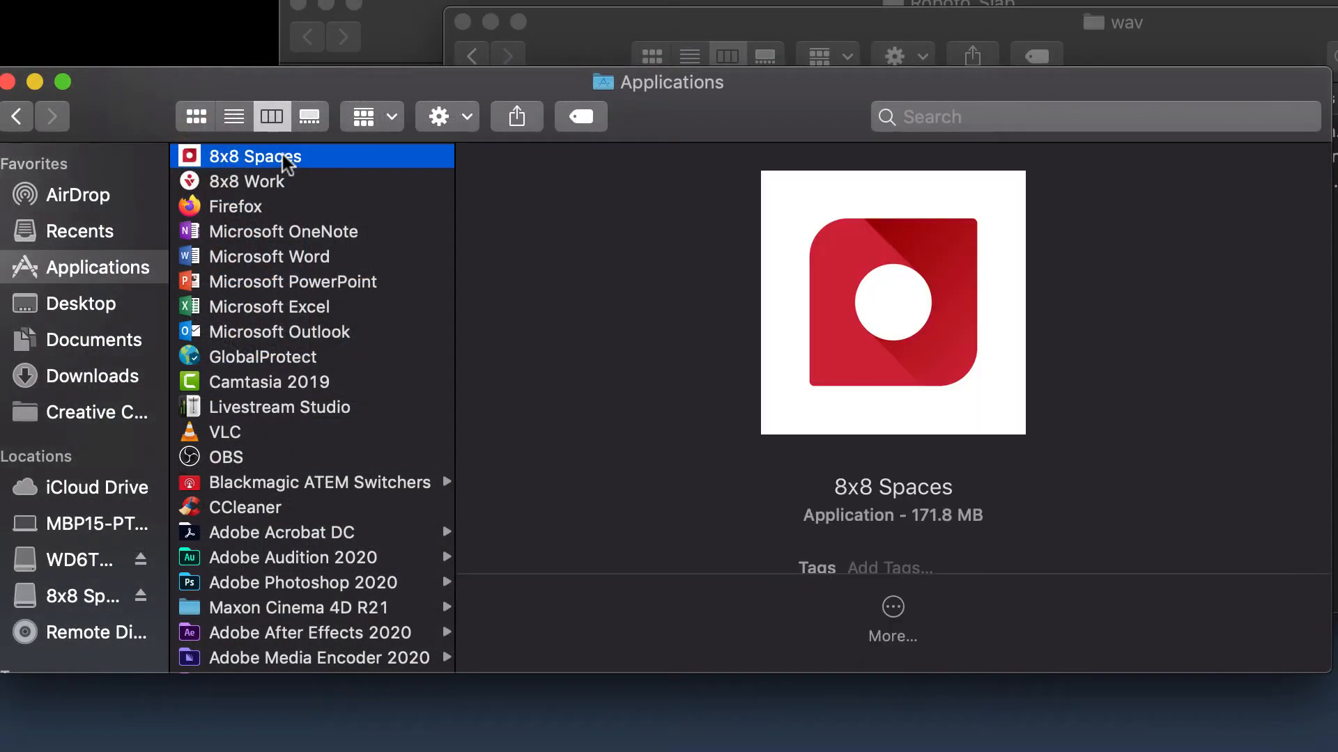
pyautogui.doubleClick(254, 156)
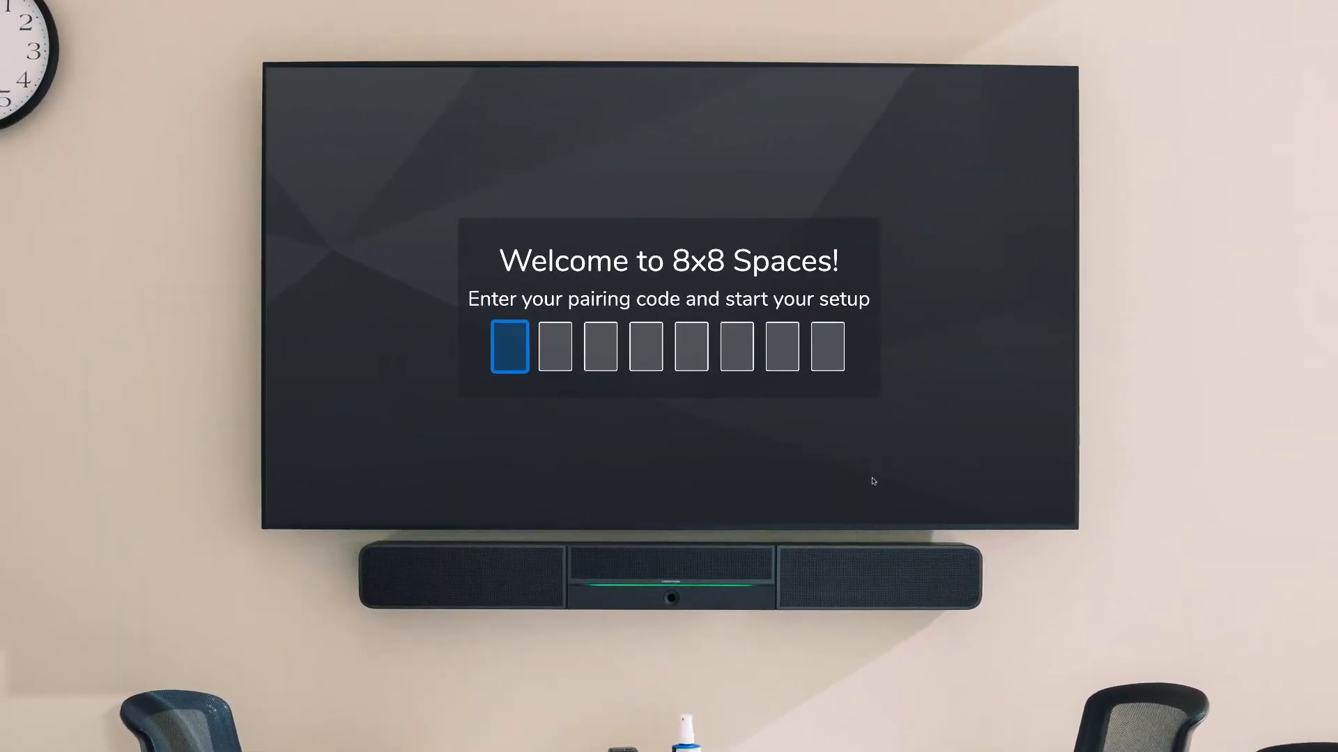
pyautogui.write('XYY')
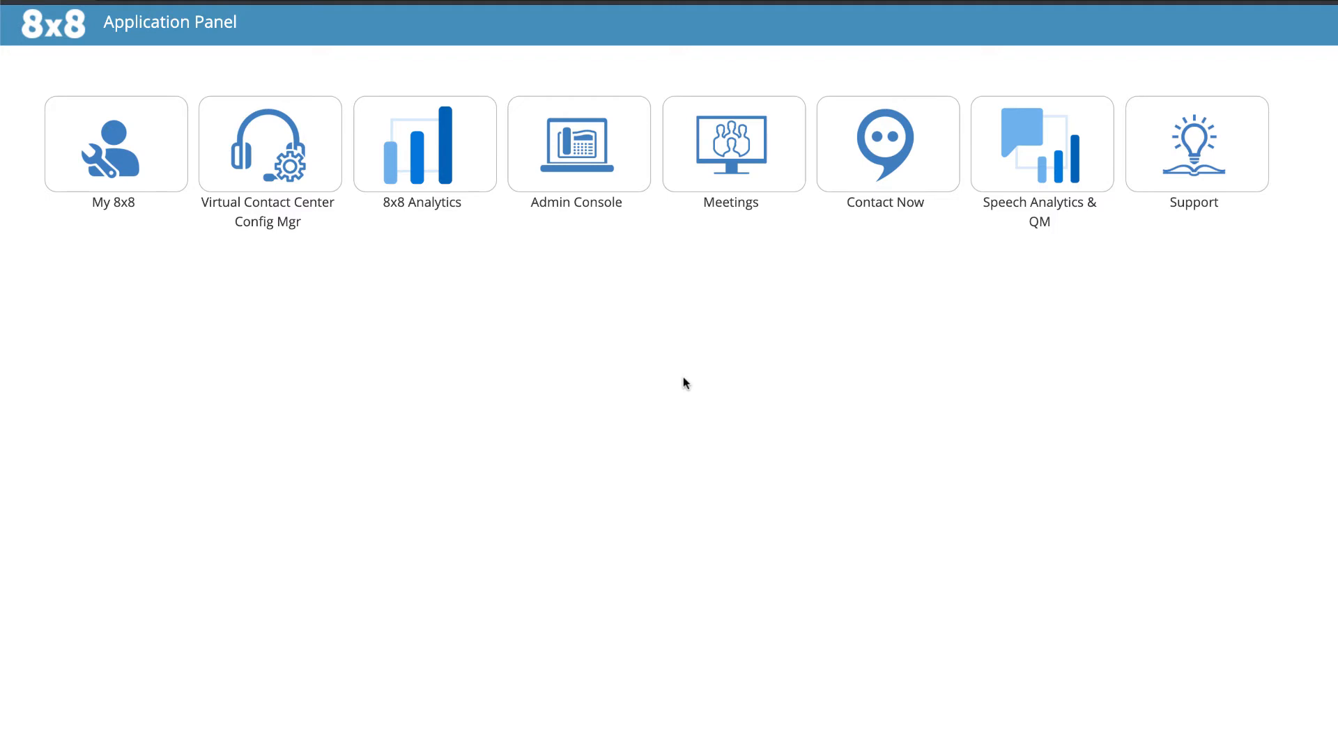
# Step: Get the pairing code from Meetings > Spaces and accept the TV's device choices to continue setup
pyautogui.click(730, 144)
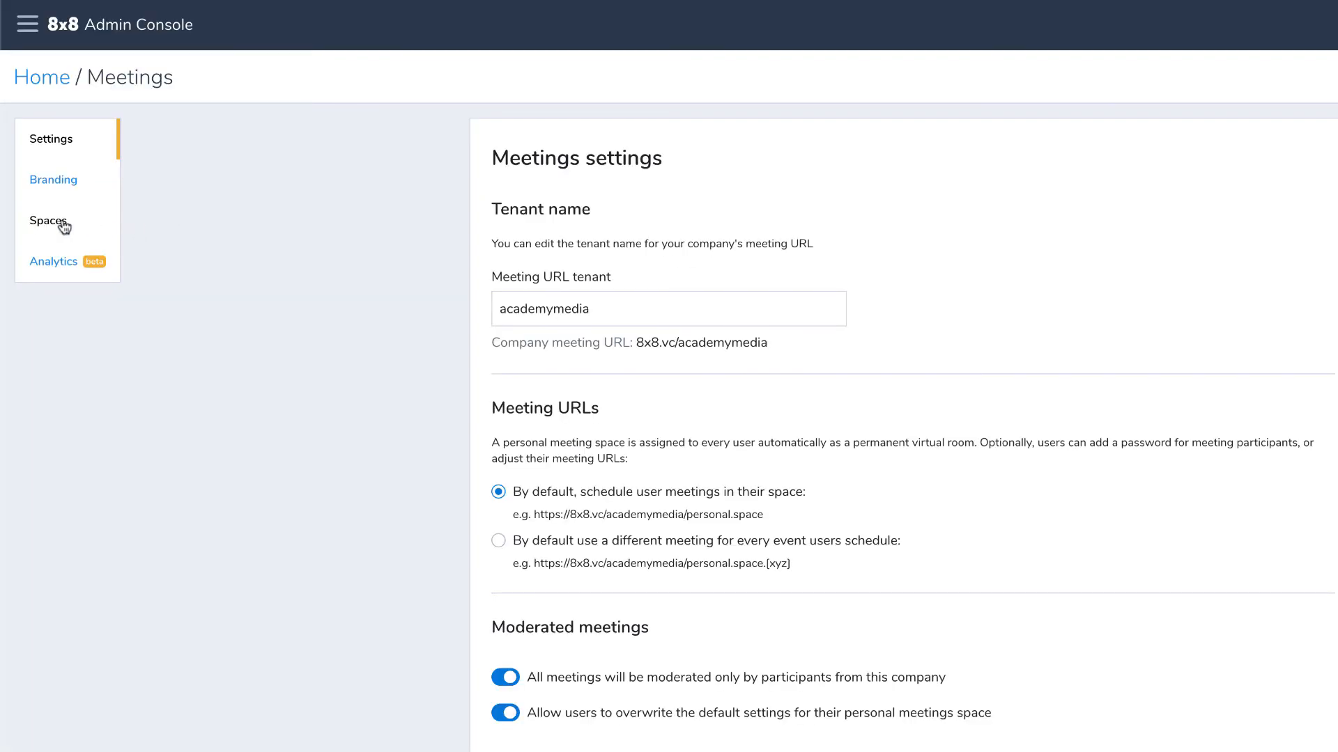
pyautogui.click(49, 222)
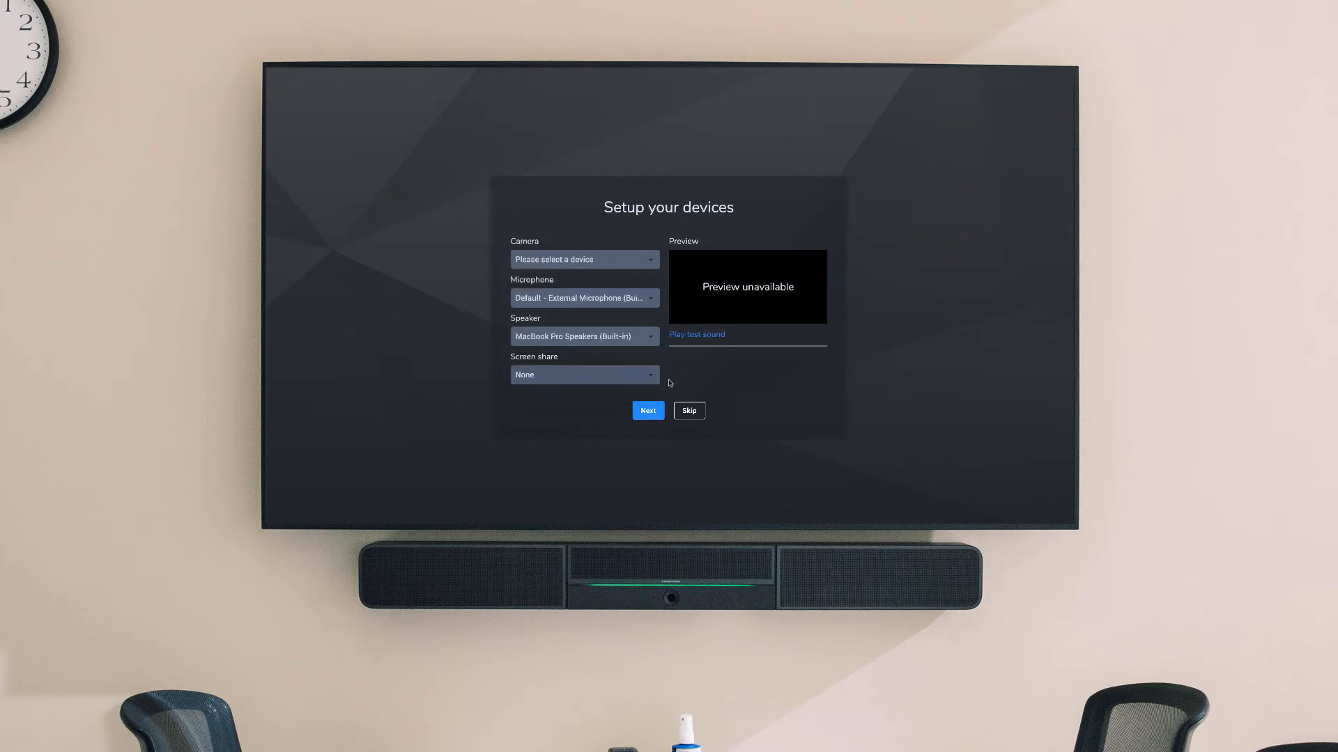
pyautogui.click(647, 409)
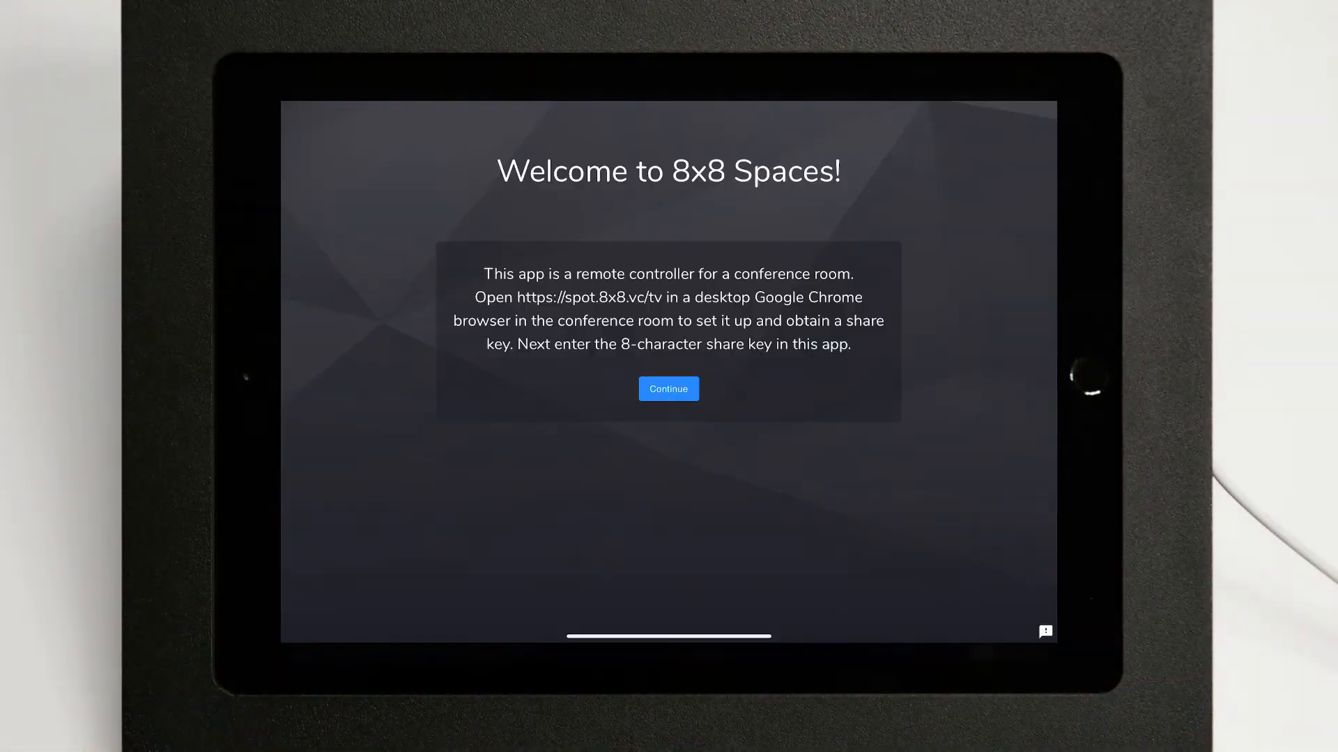
# Step: Enter the TV's share key (9, F, K, Q…) on the tablet and submit it to pair
pyautogui.click(667, 389)
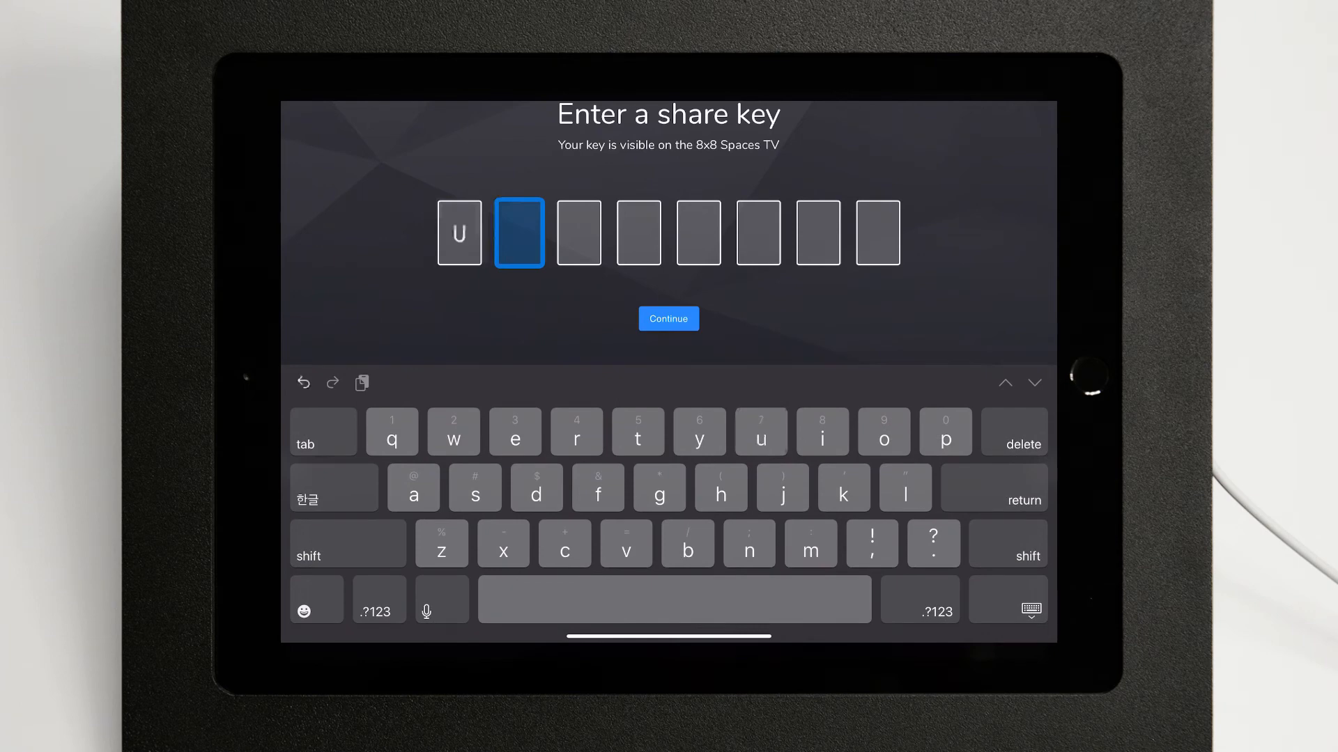
pyautogui.write('9')
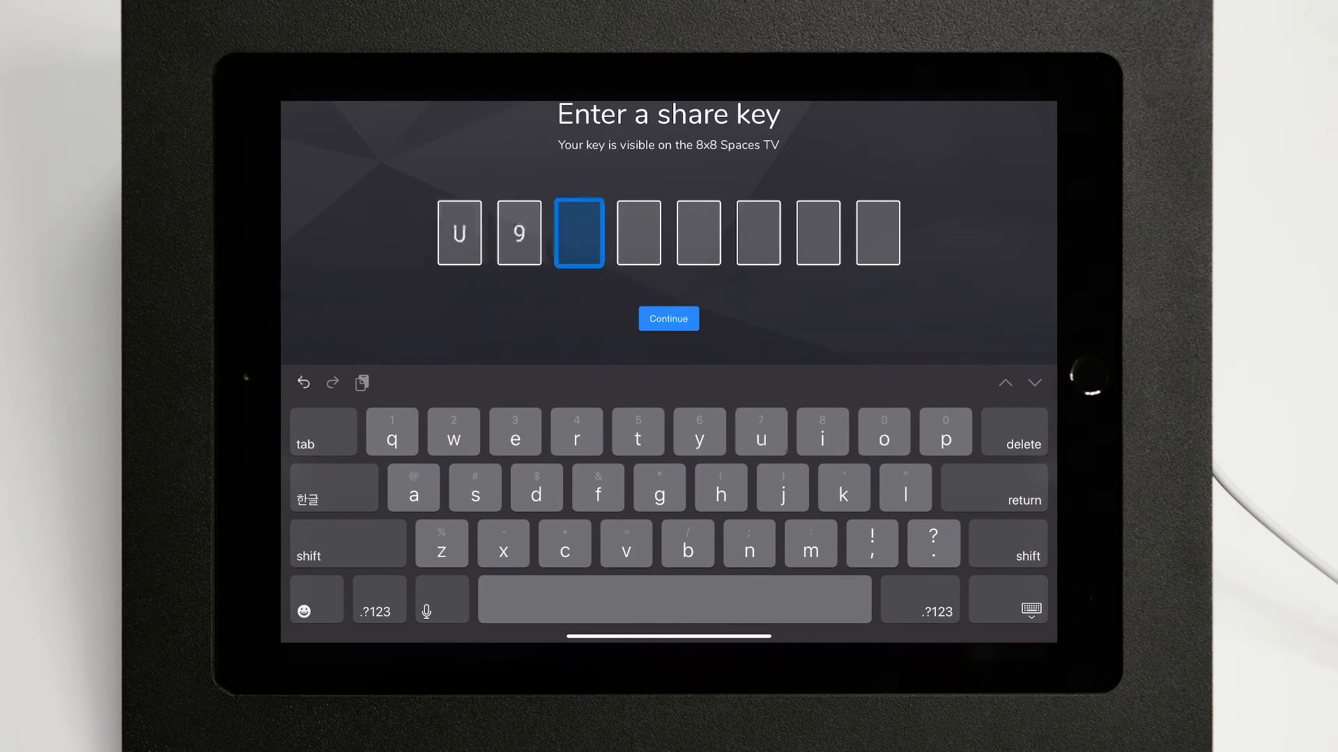
pyautogui.write('F')
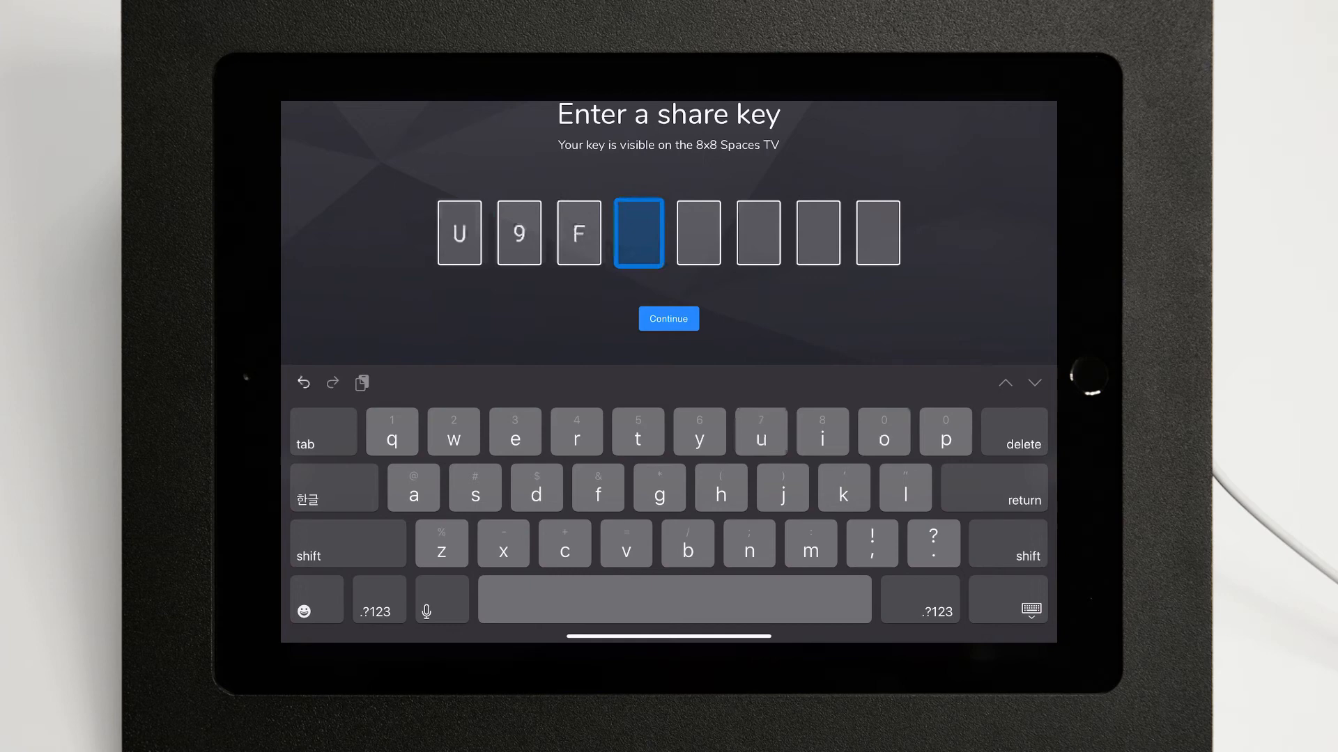
pyautogui.write('K')
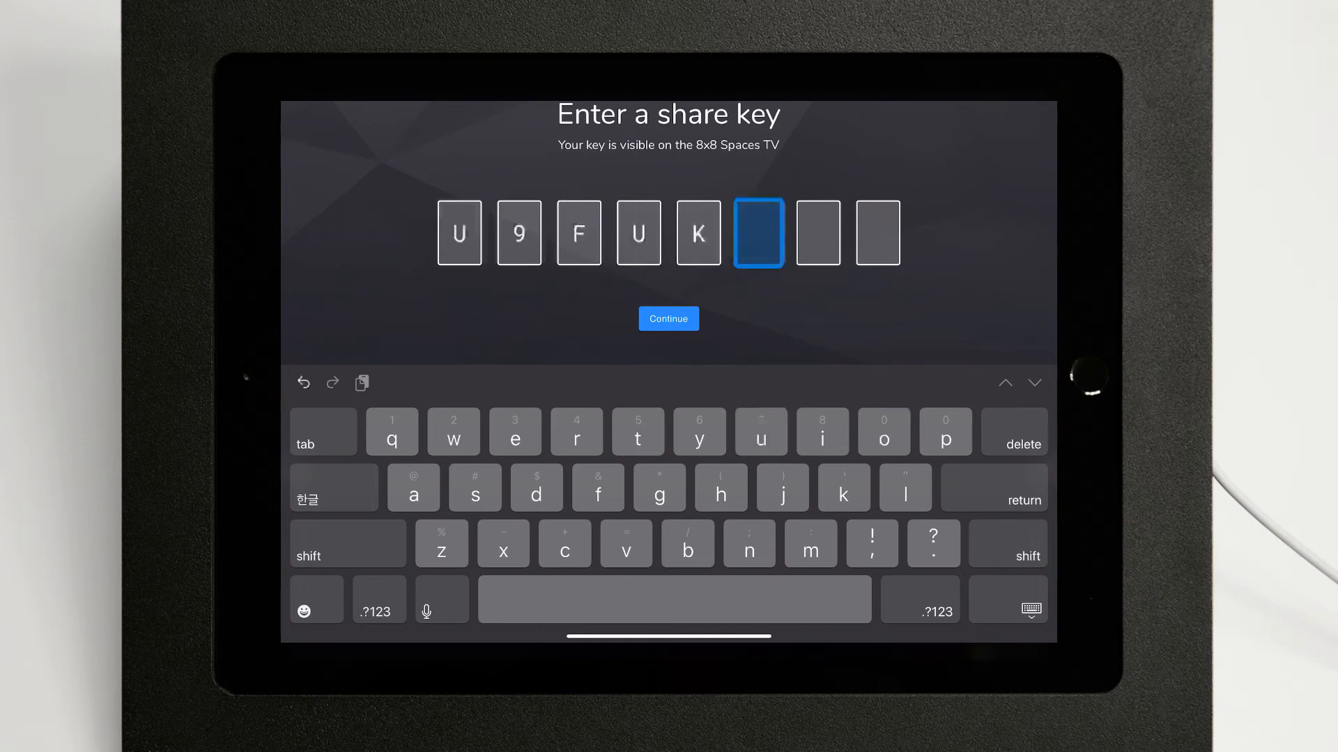
pyautogui.write('Q')
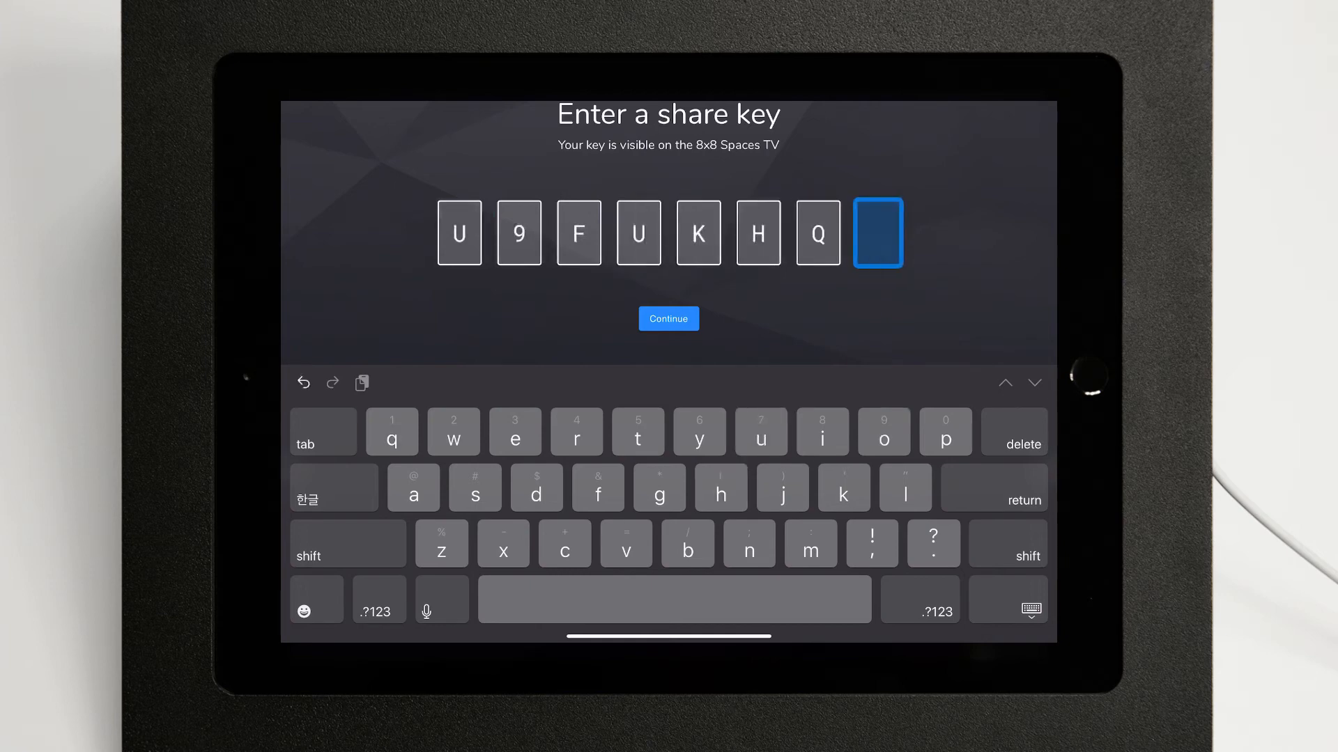
pyautogui.click(667, 317)
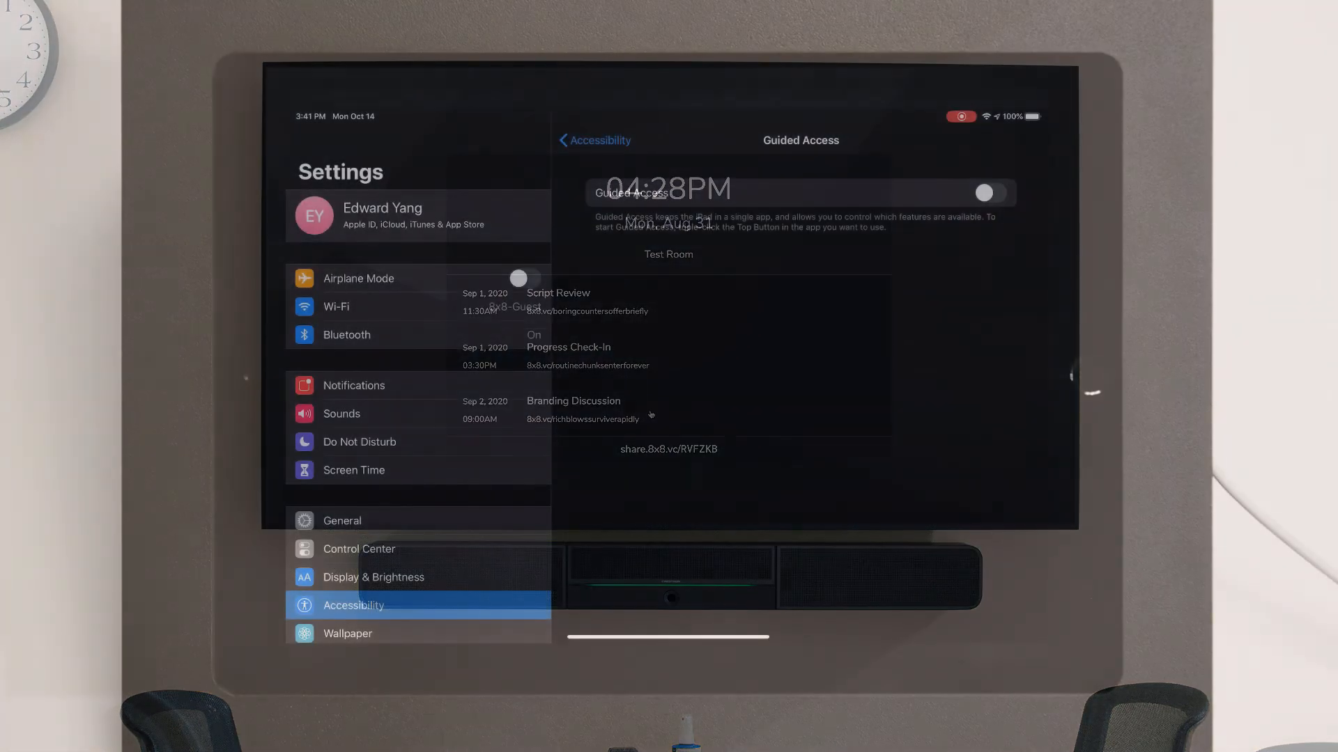
# Step: Switch the Guided Access toggle on in Accessibility settings
pyautogui.click(989, 192)
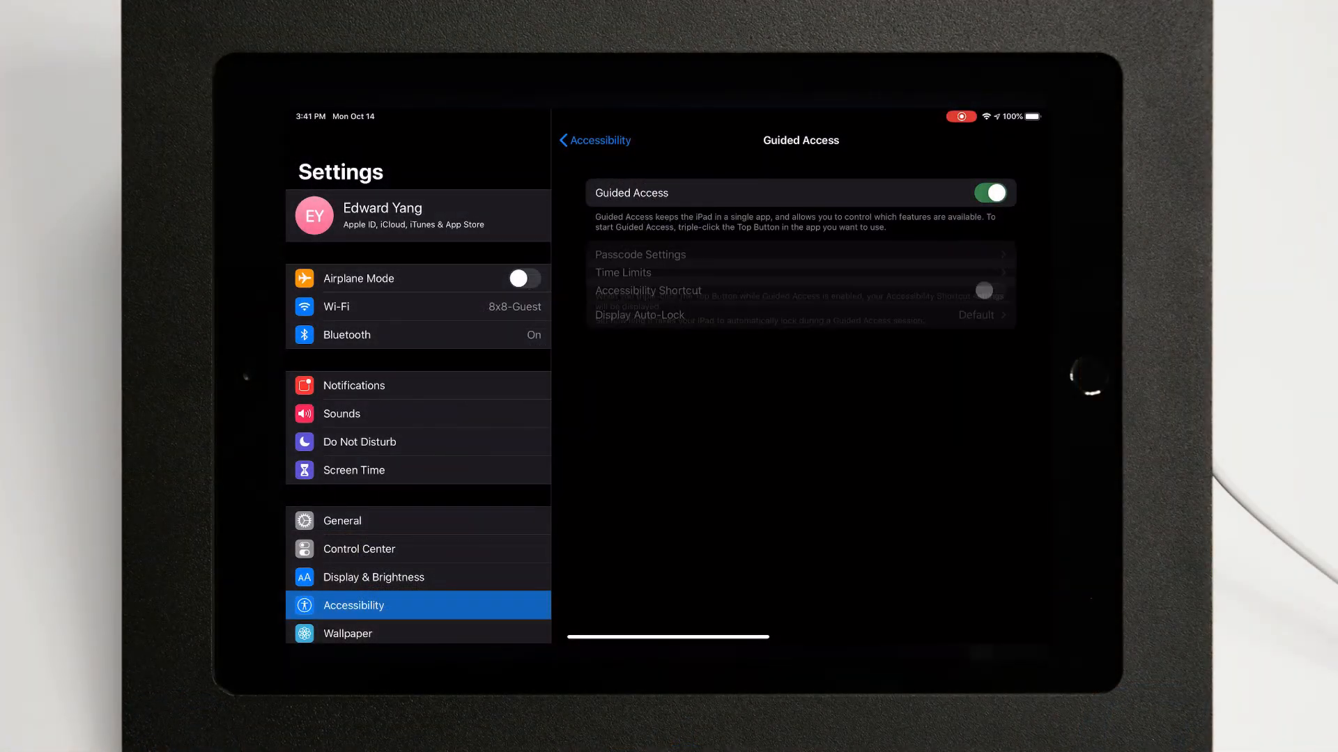